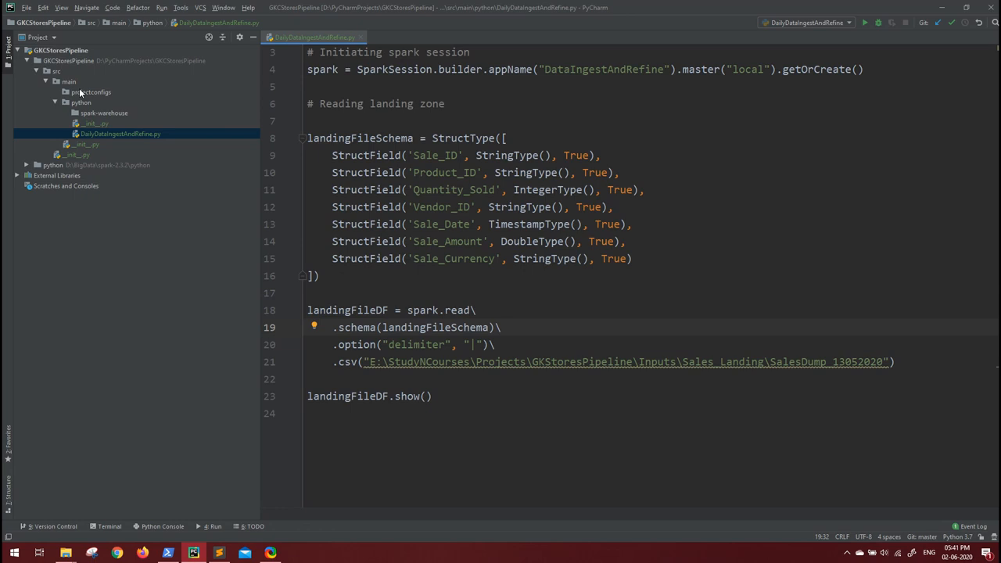
mouse_move(100, 97)
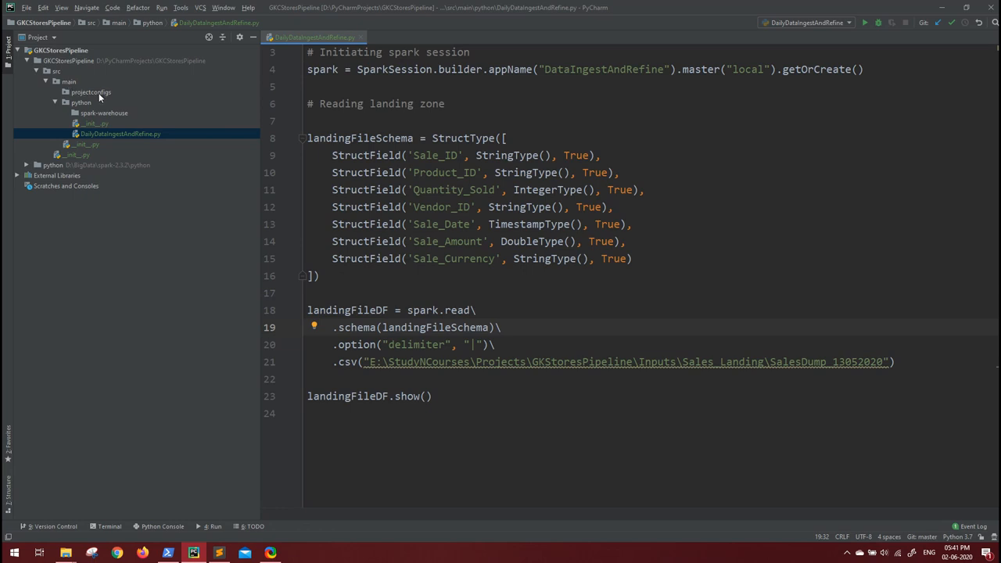
- Create a new file named config.ini inside the projectconfigs folder
right_click(90, 91)
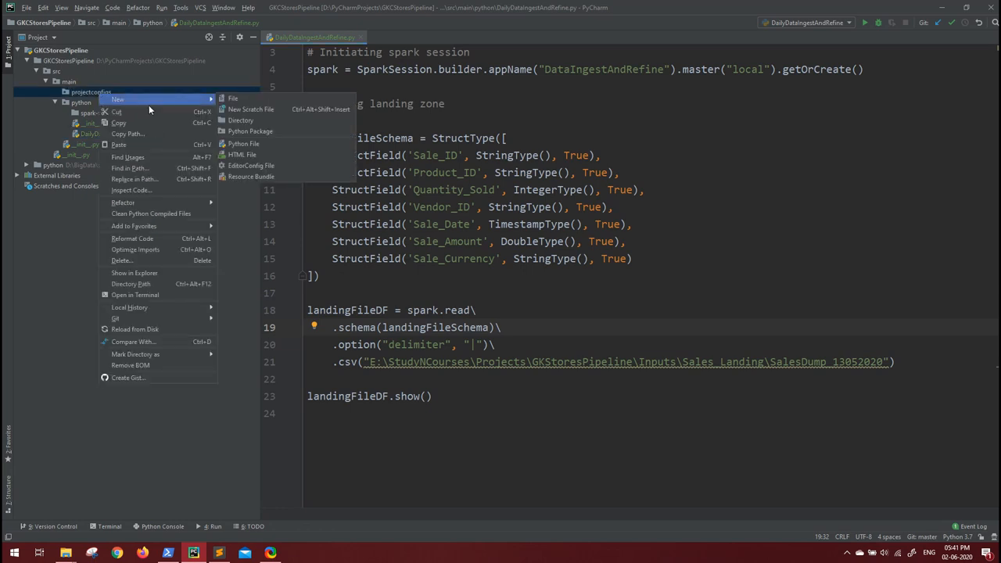
left_click(233, 97)
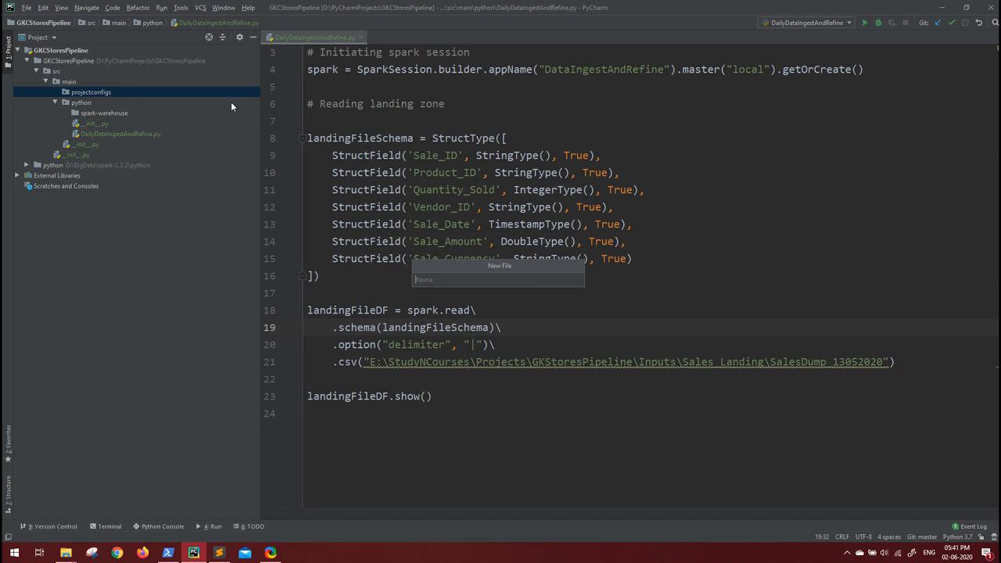
type("config")
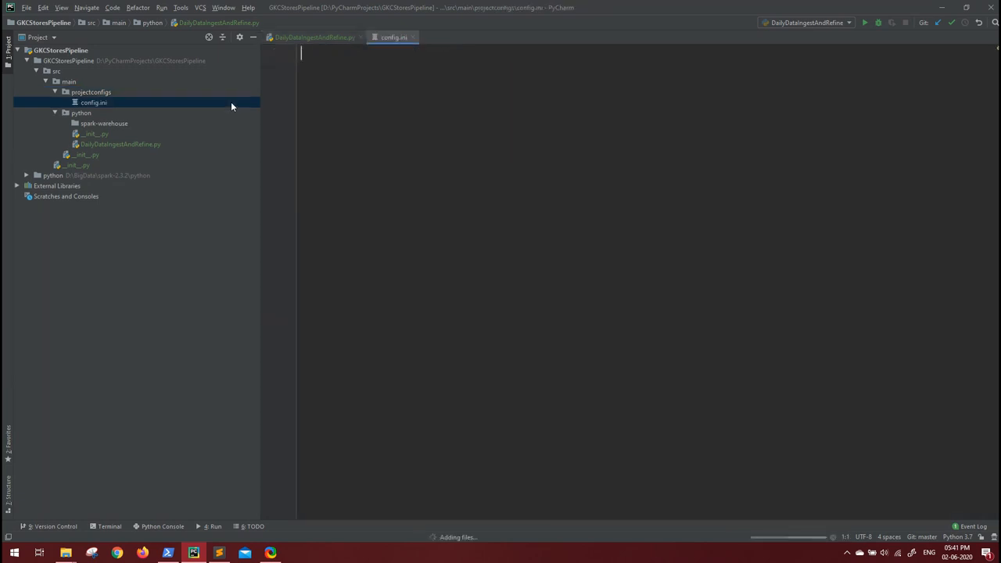
left_click(312, 37)
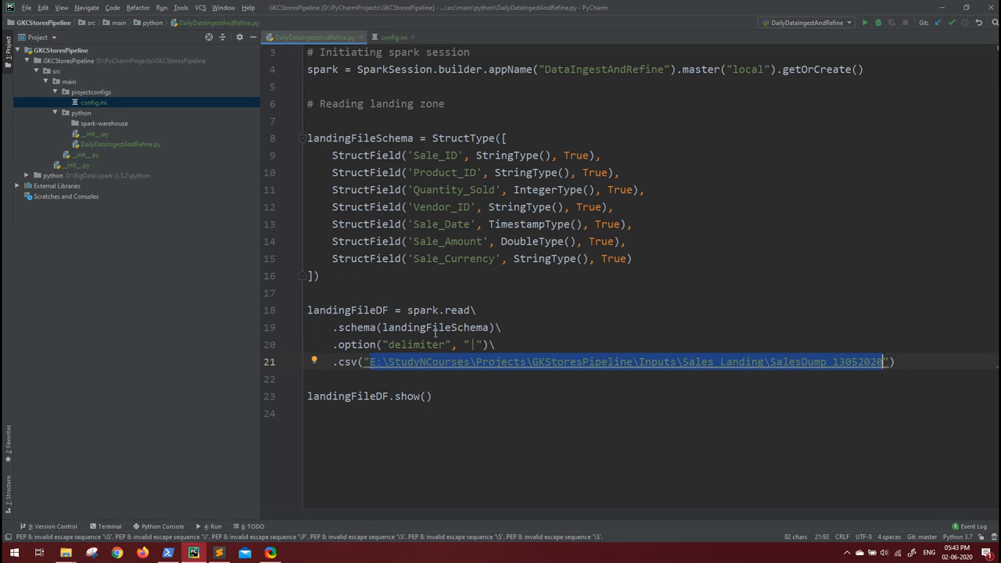
left_click(394, 38)
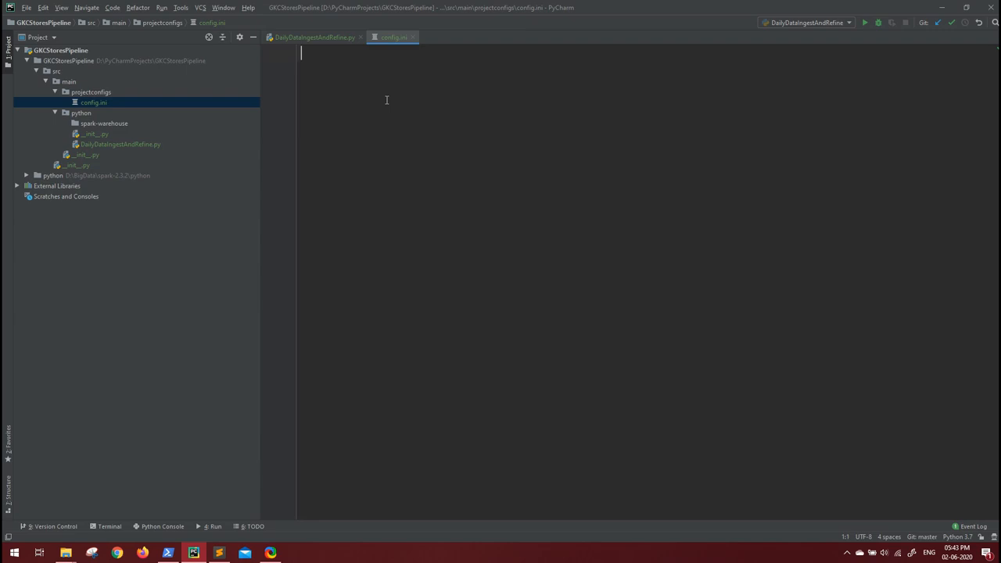
- Add a [paths] section header to config.ini
type("[]")
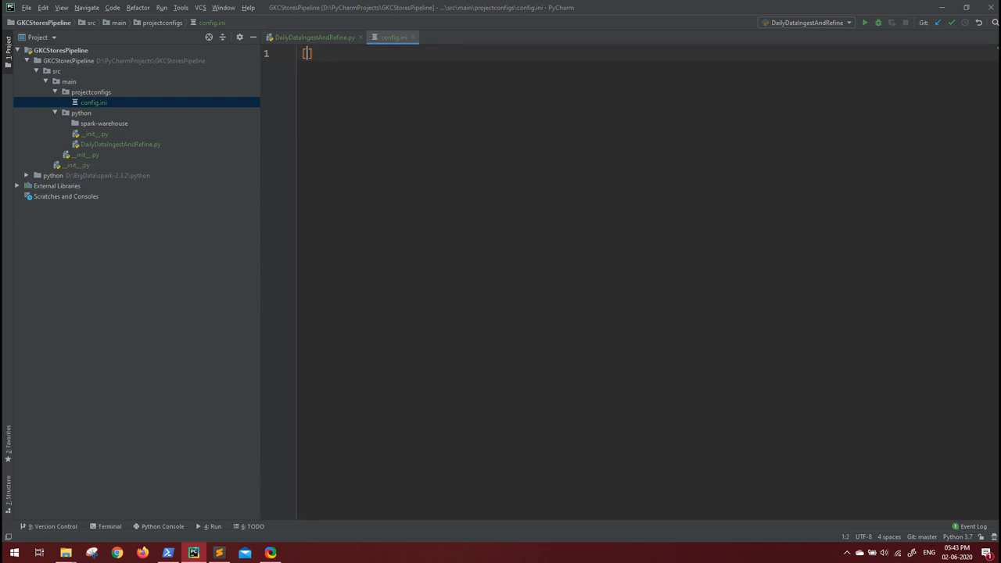
type("paths")
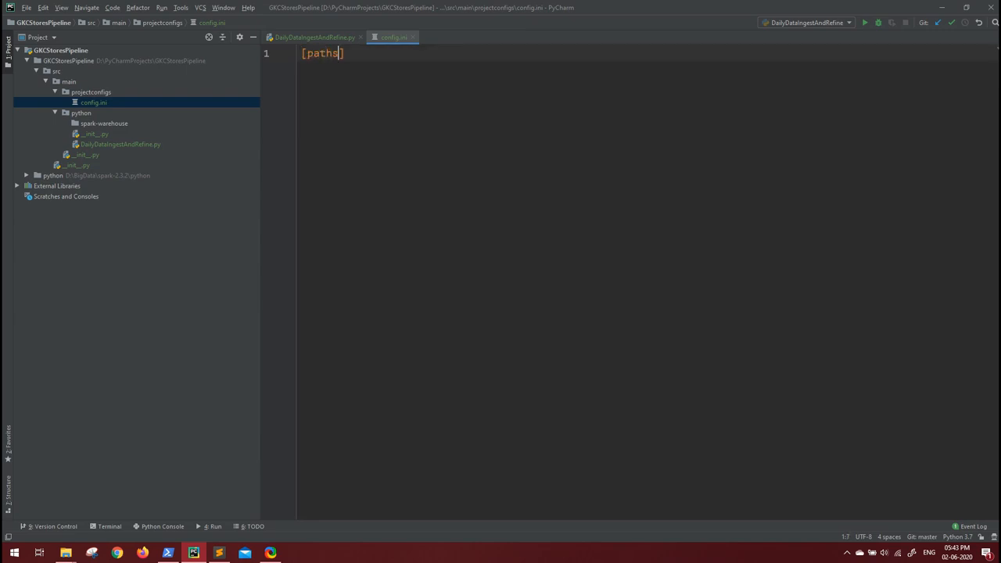
key("enter")
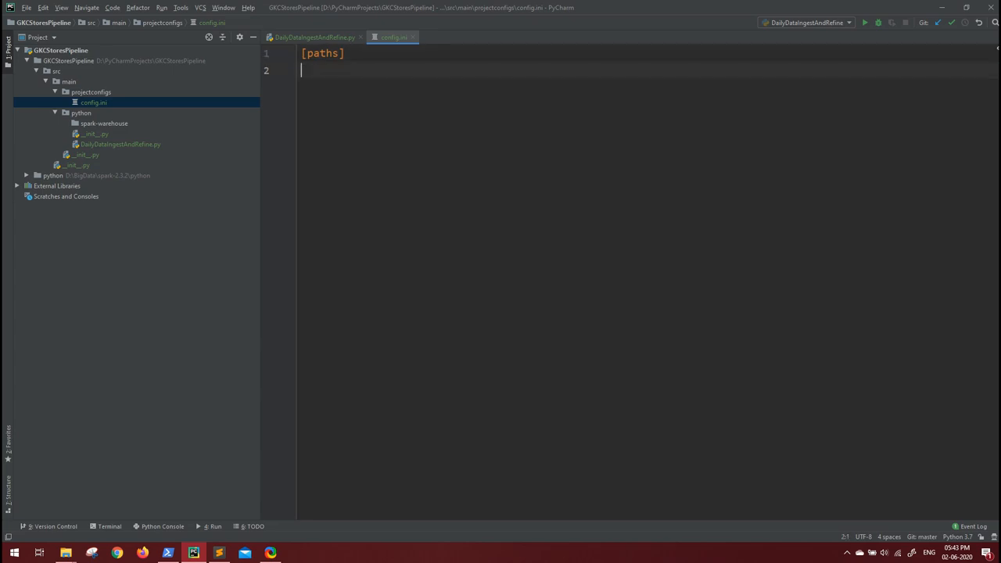
- Define inputLocation = E:\StudyNCourses\Projects\GKStoresPipeline\Inputs\Sales_Landing\SalesDump_13052020 under [paths]
type("impu")
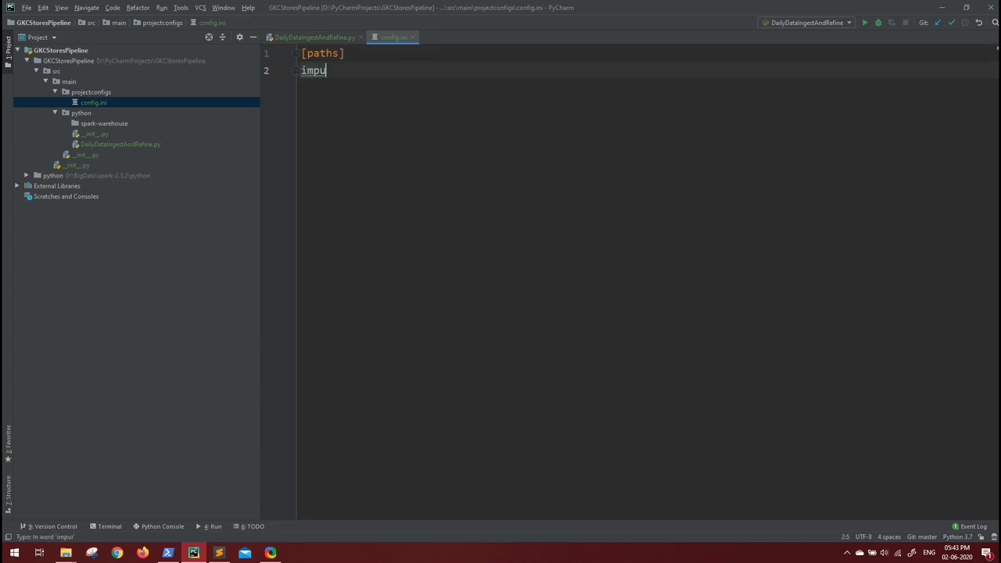
type("input")
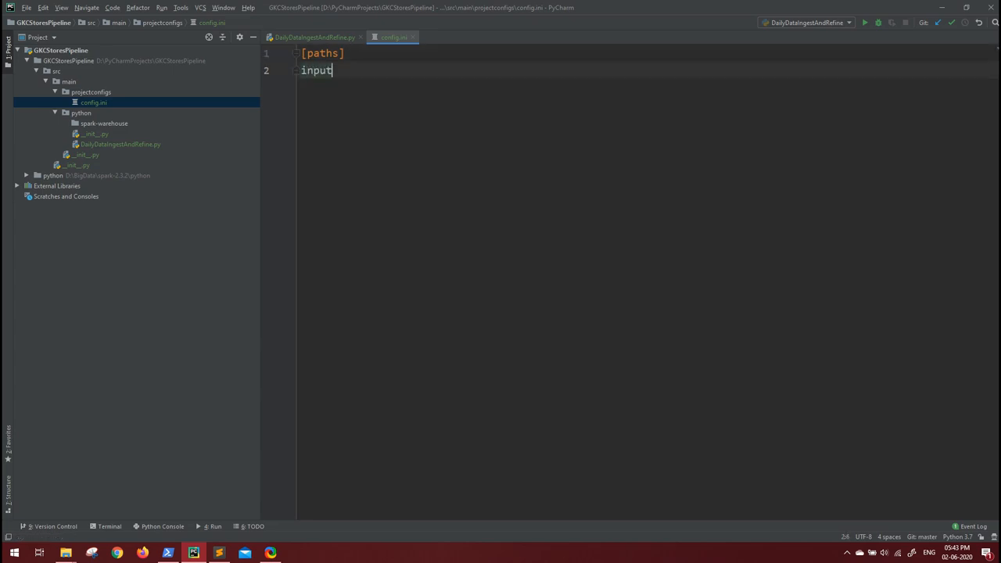
type("Location")
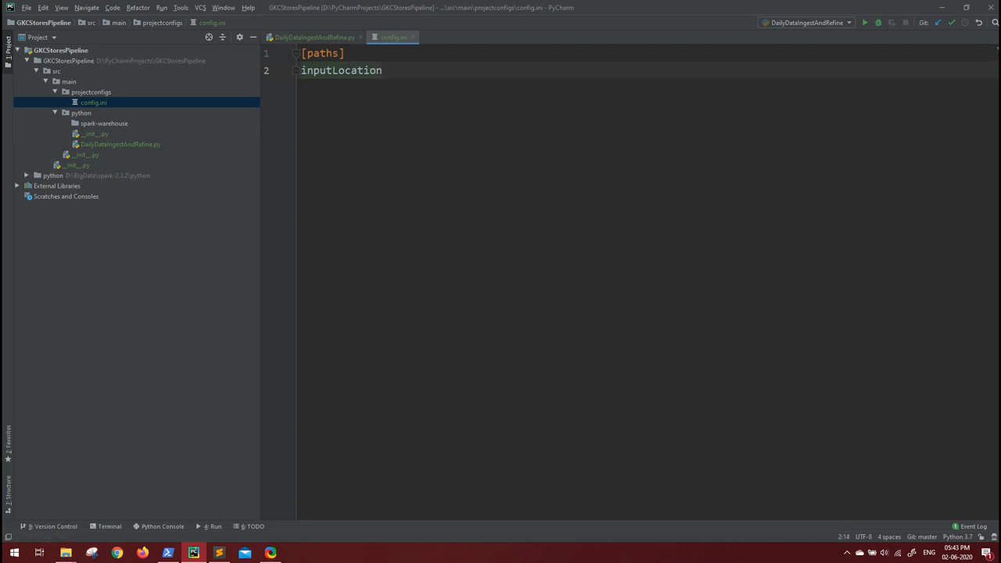
type("= E:\\StudyNCourses\\Projects\\GKStoresPipeline\\Inputs\\Sales_Landing\\SalesDump_13052020")
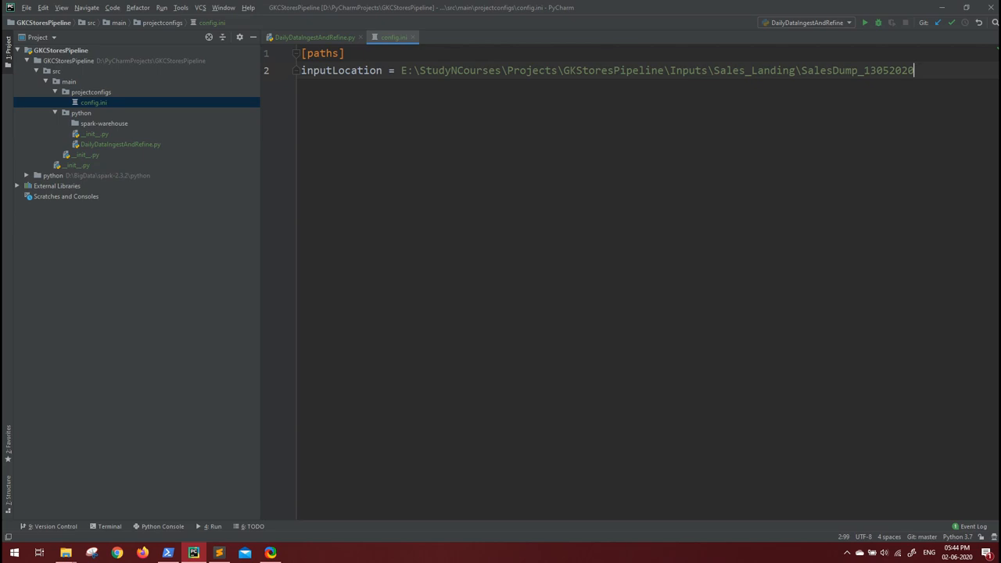
left_click(311, 38)
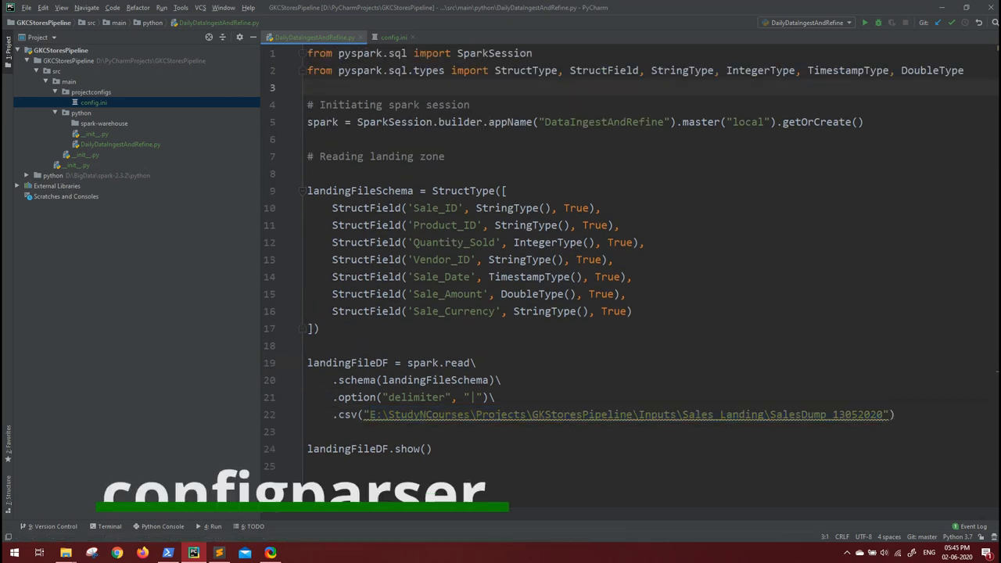
- Add an import configparser line after the pyspark.sql.types import
type("im")
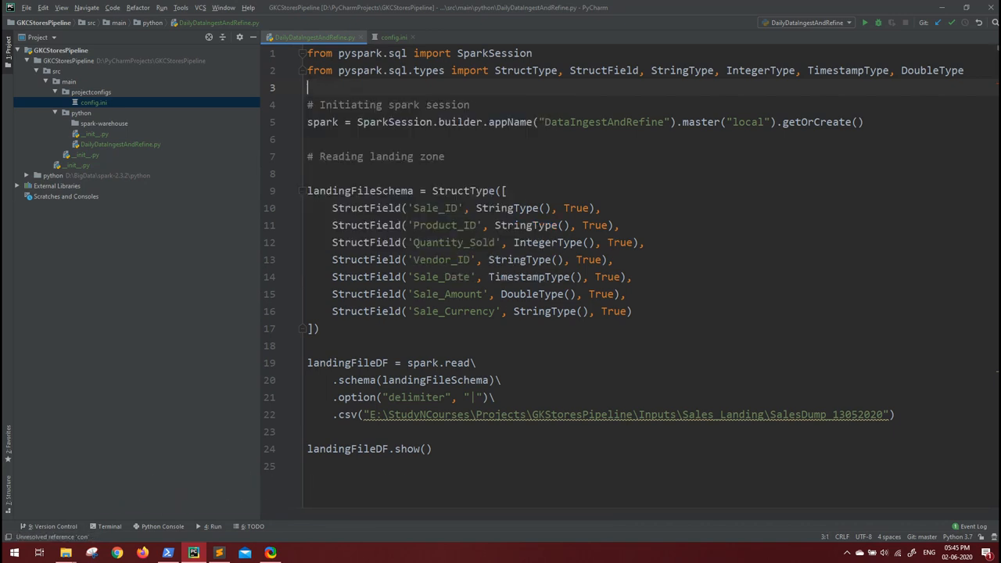
type("import")
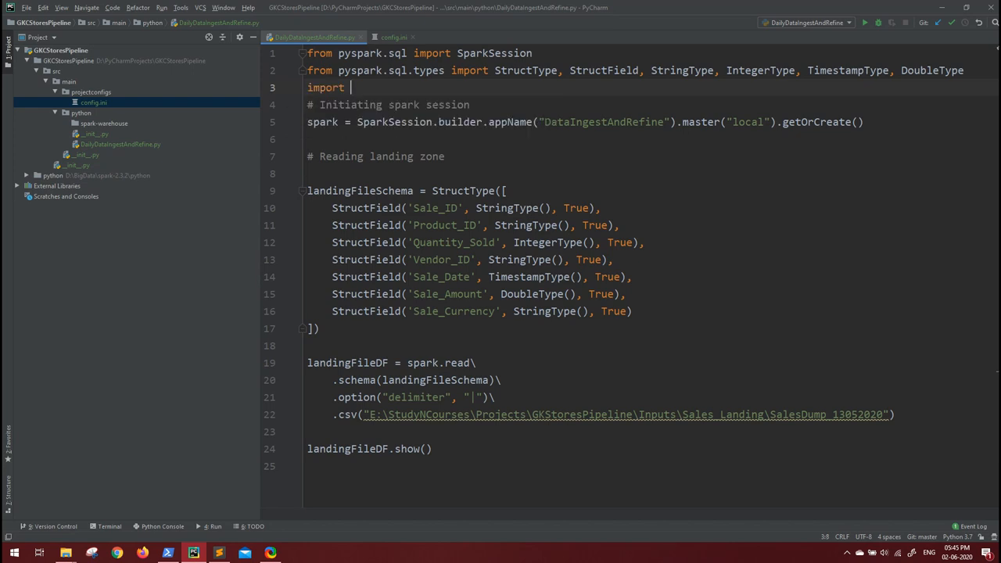
type("configparser")
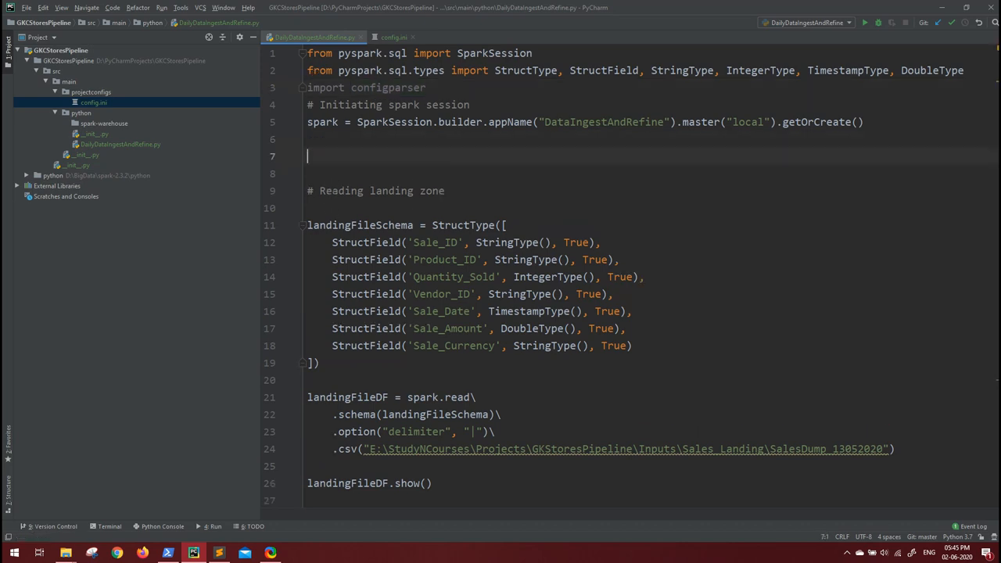
- Add a '# Reading the configs' comment below the Spark session setup
type("#")
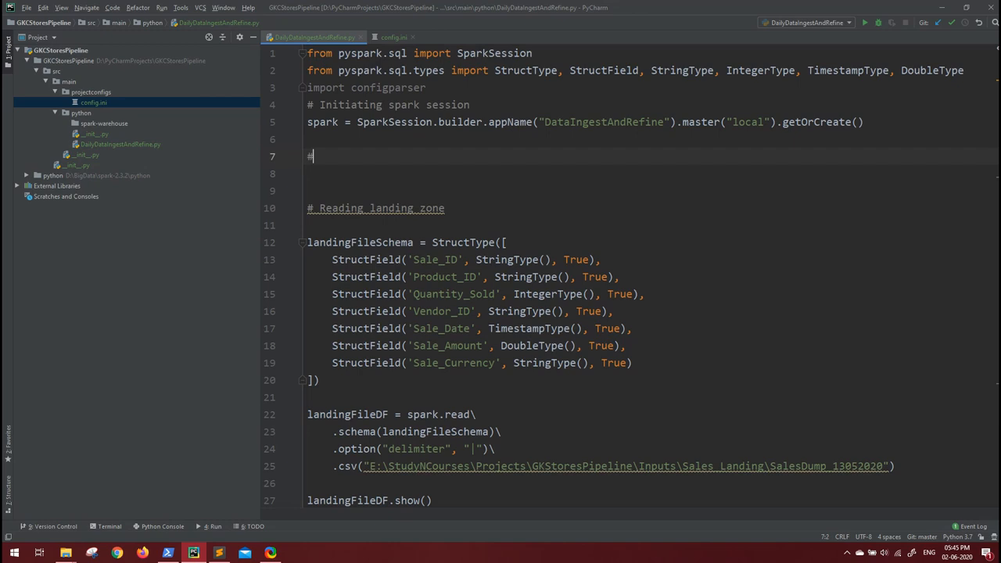
type("Reading")
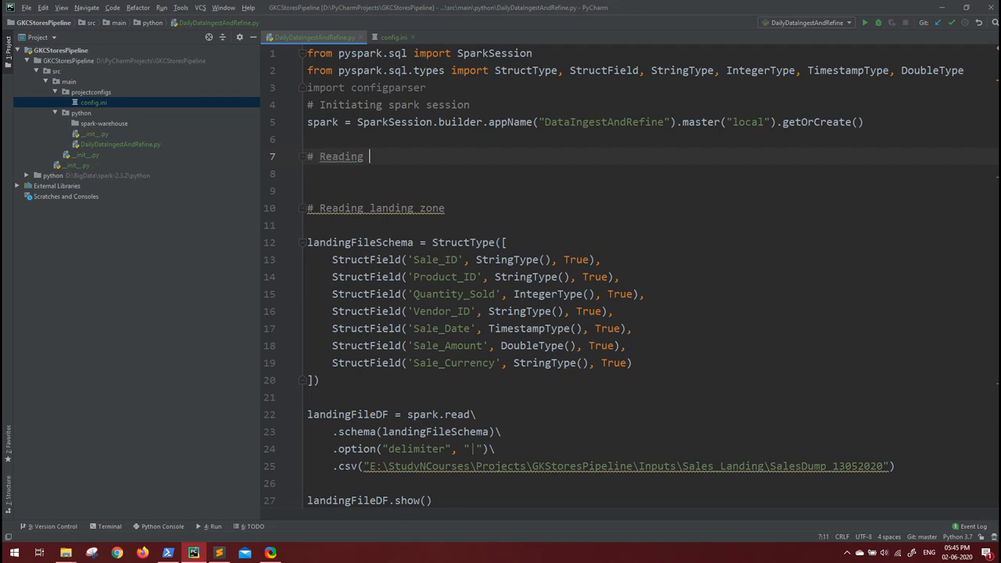
type("the configs")
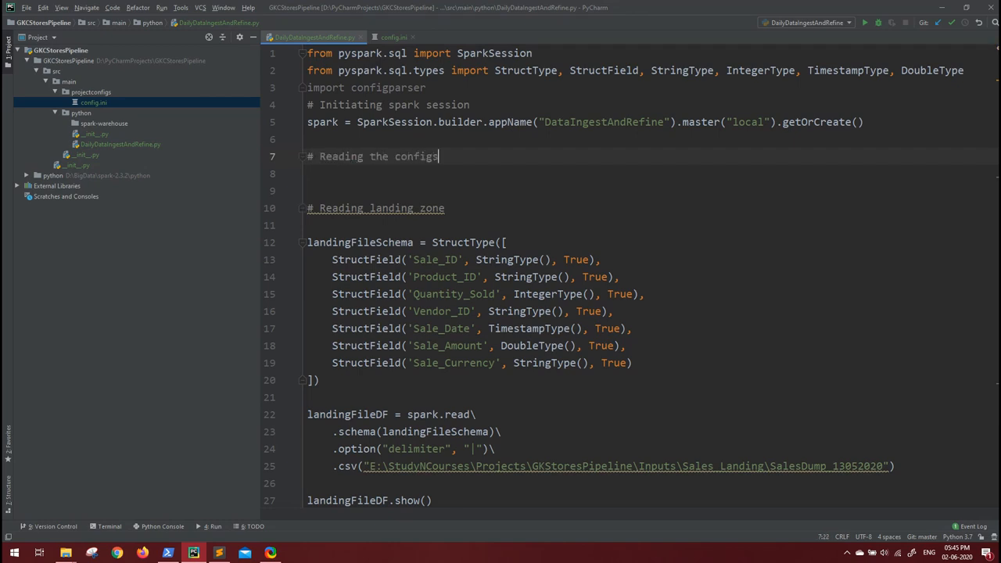
key("enter")
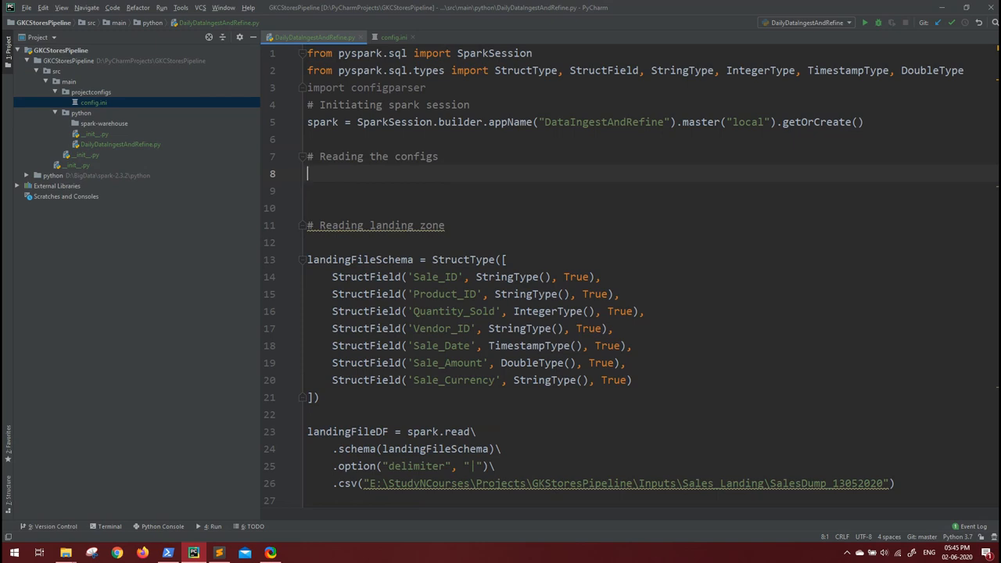
- Create config = configparser.ConfigParser() and begin the next config line
type("config =")
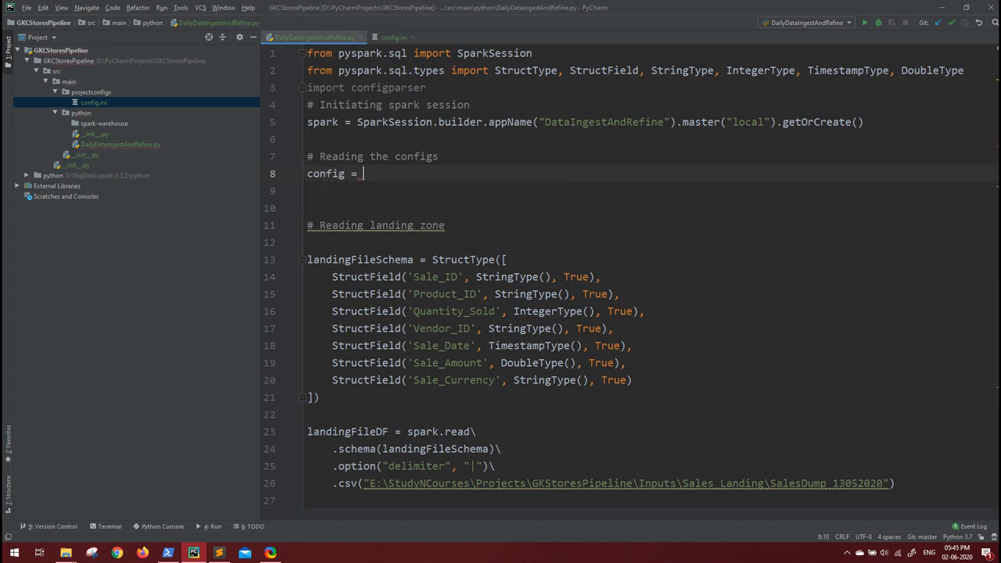
type("configparser.ConfigParser")
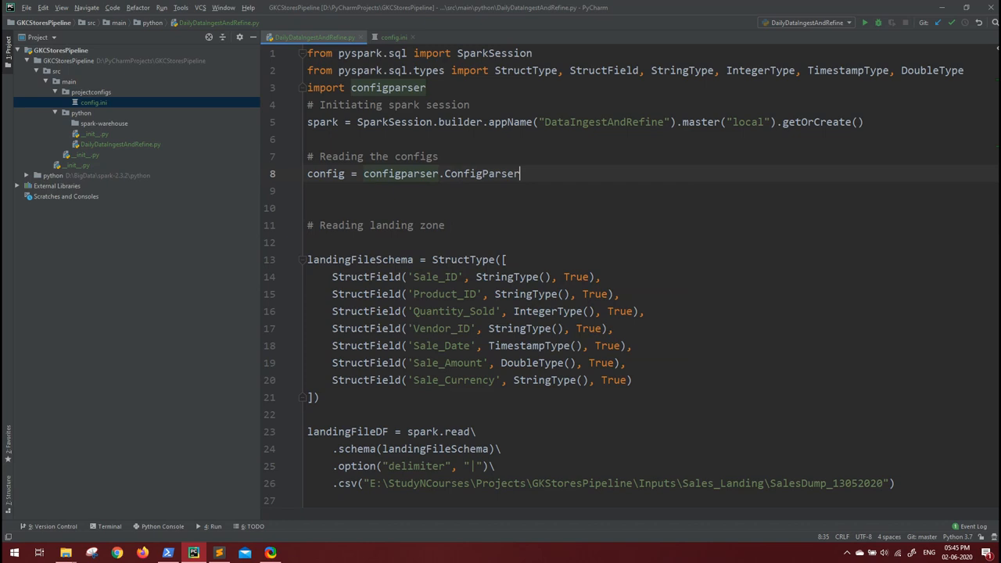
type("()")
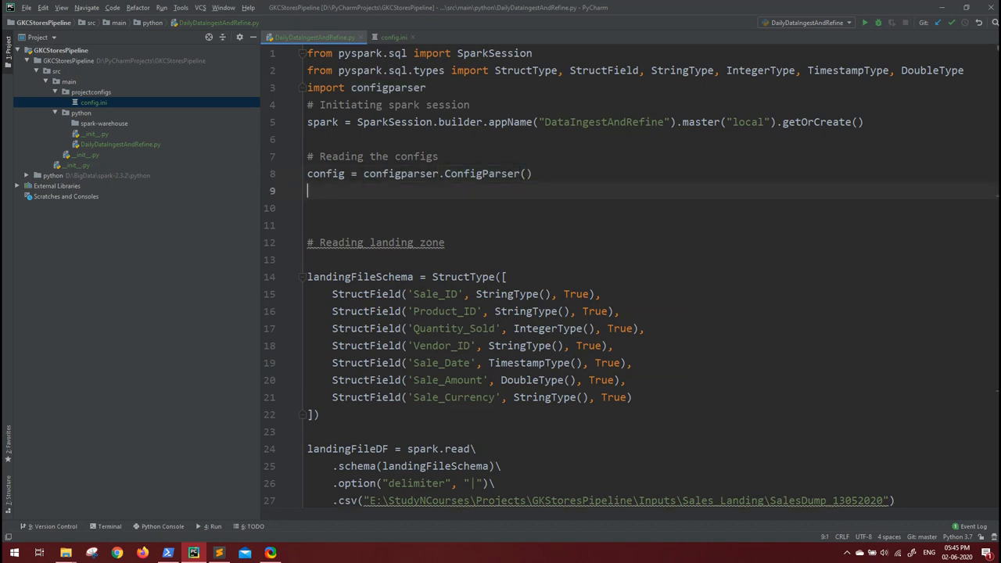
type("config")
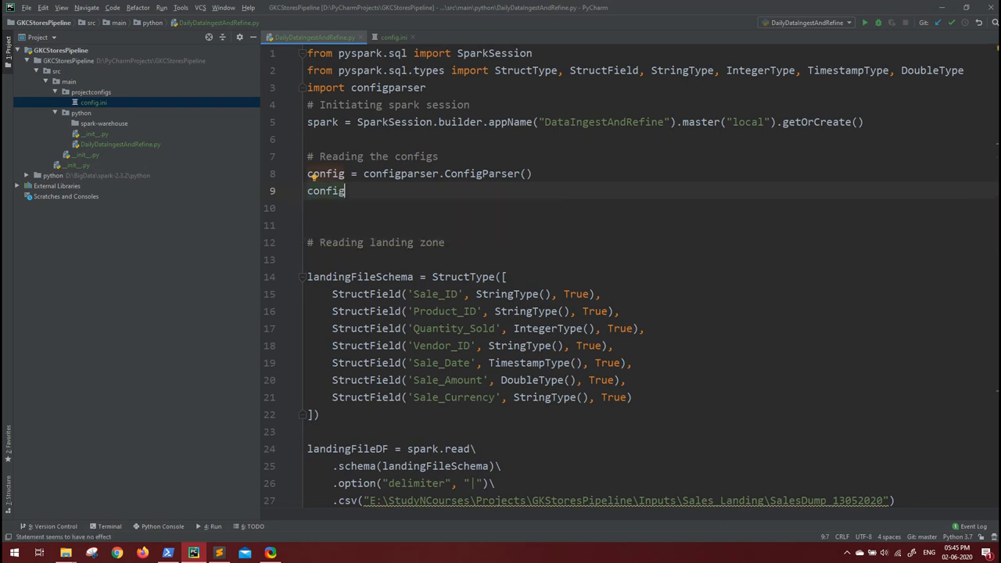
- Have the script read the raw path '../projectconfigs/config.ini' with config.read
type(".read(")
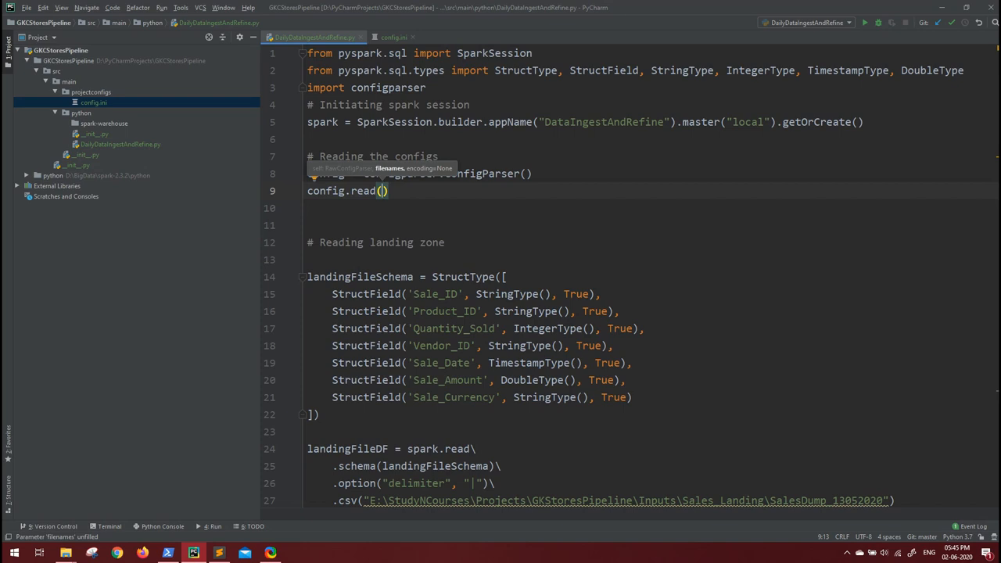
type("r")
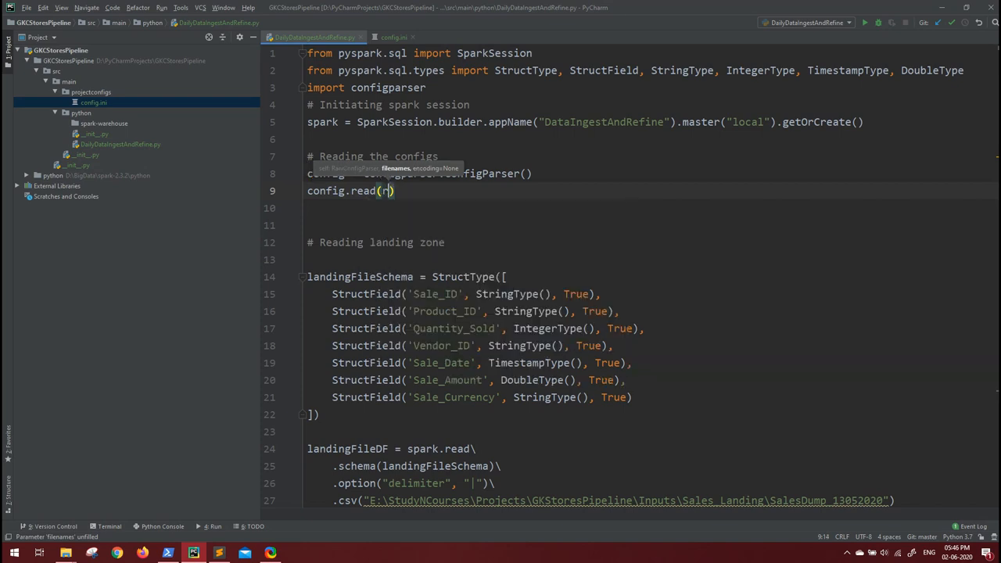
type("'")
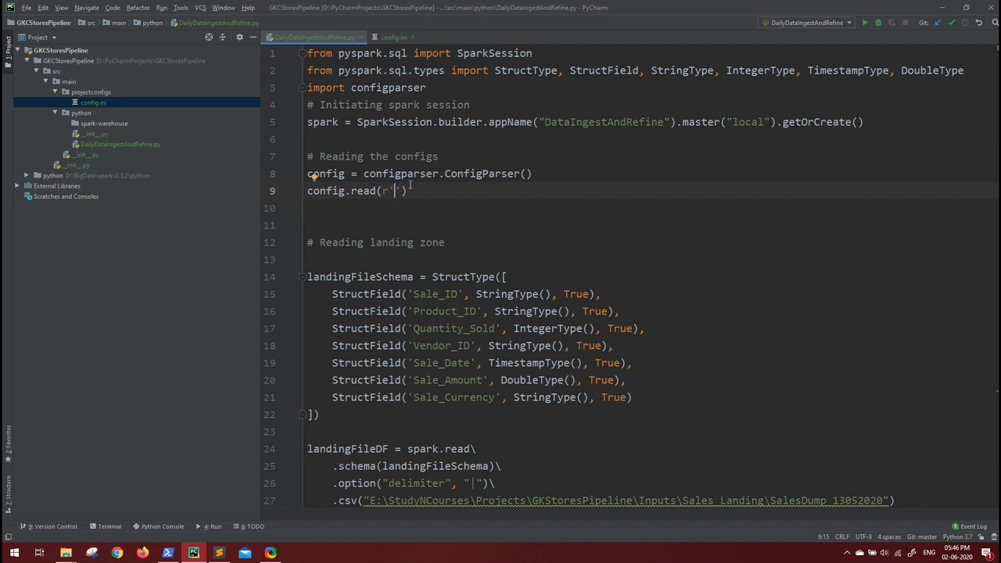
type("../")
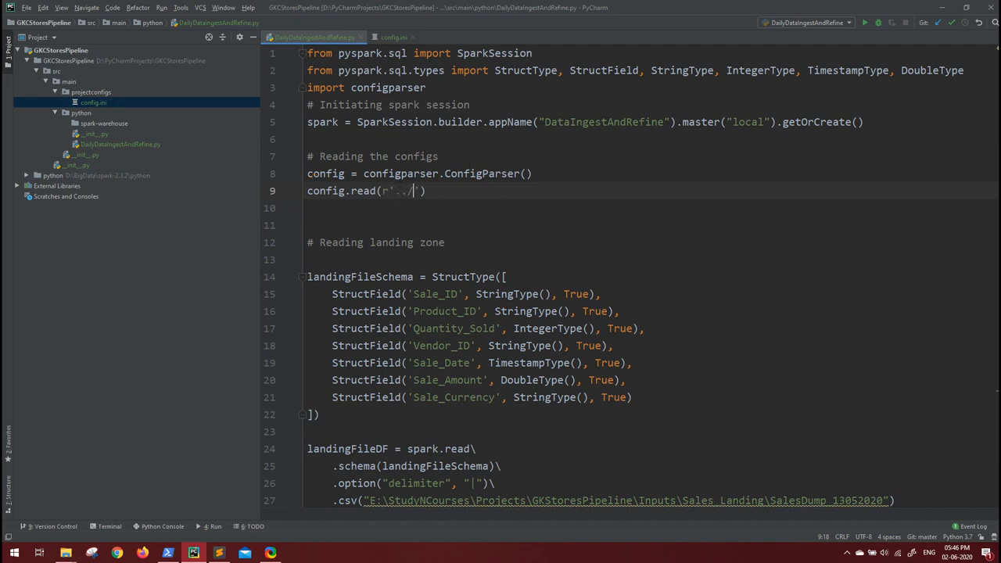
type("pr")
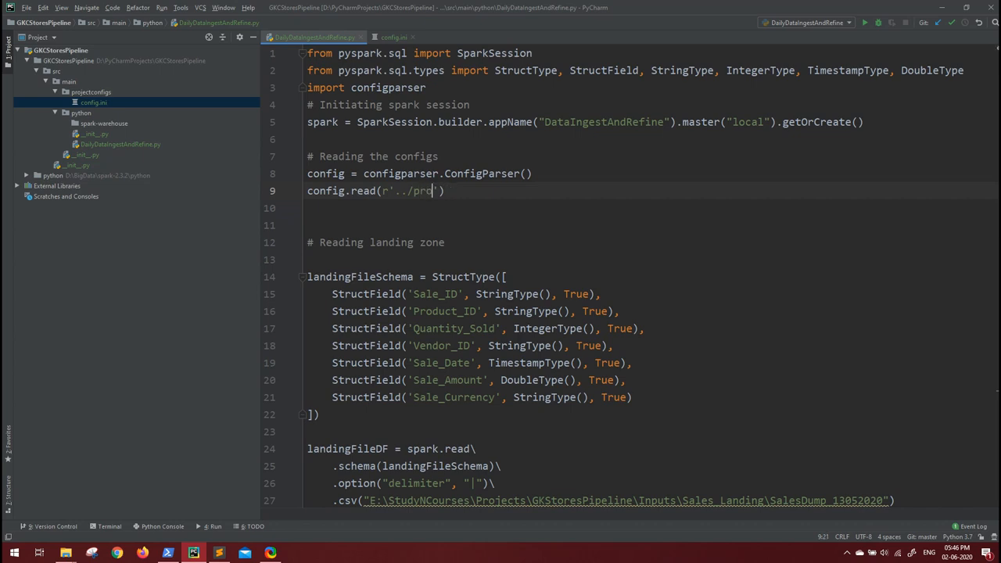
type("ojectconfigs")
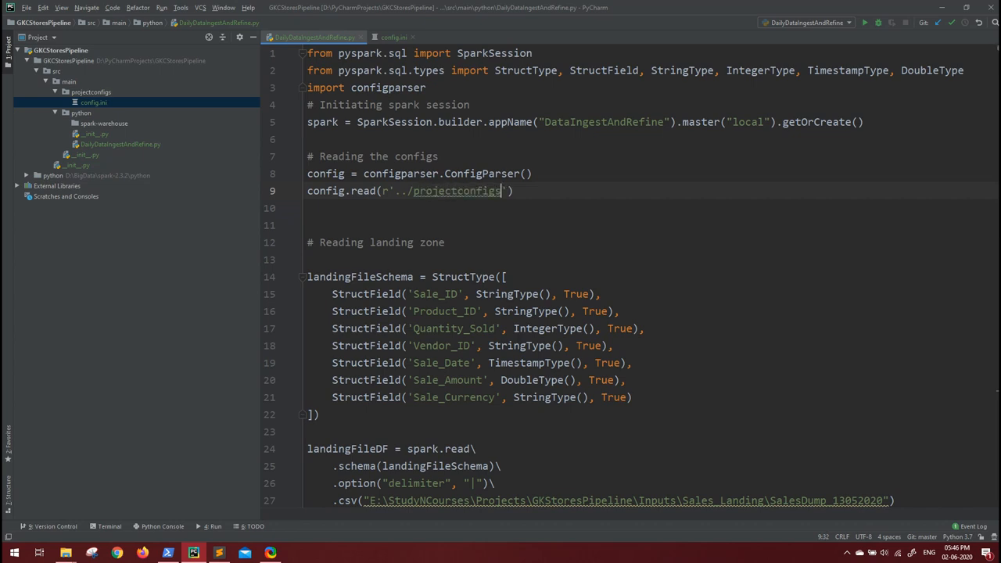
type("/con")
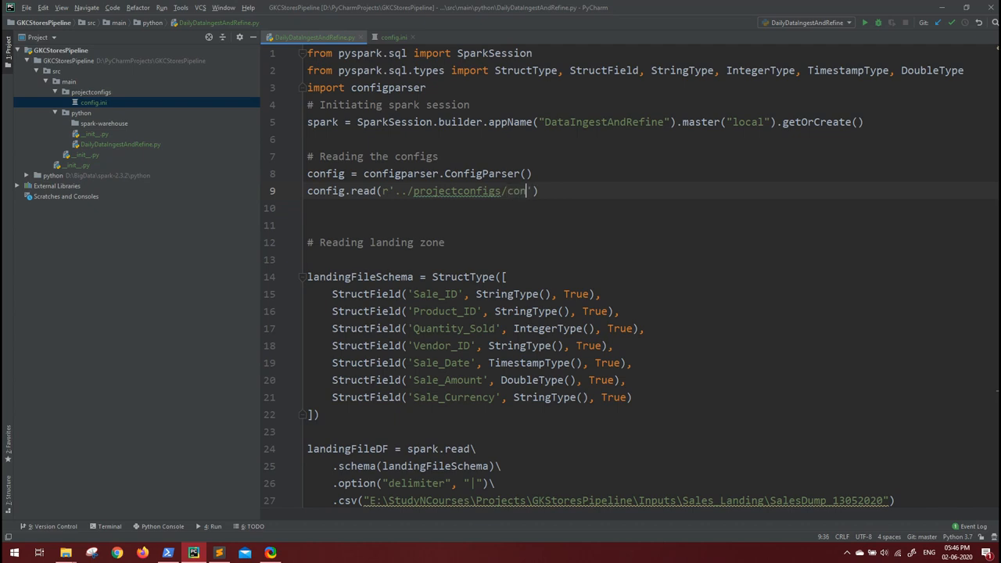
type("fig.ini")
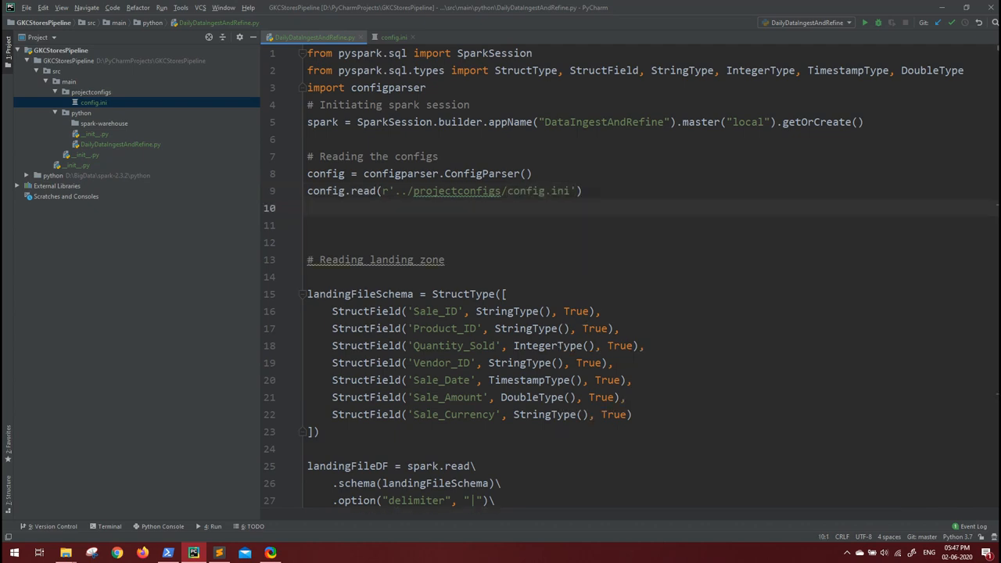
- Assign inputLocation = config.get('paths', 'inputLocation'), checking the key name in config.ini
type("inpu")
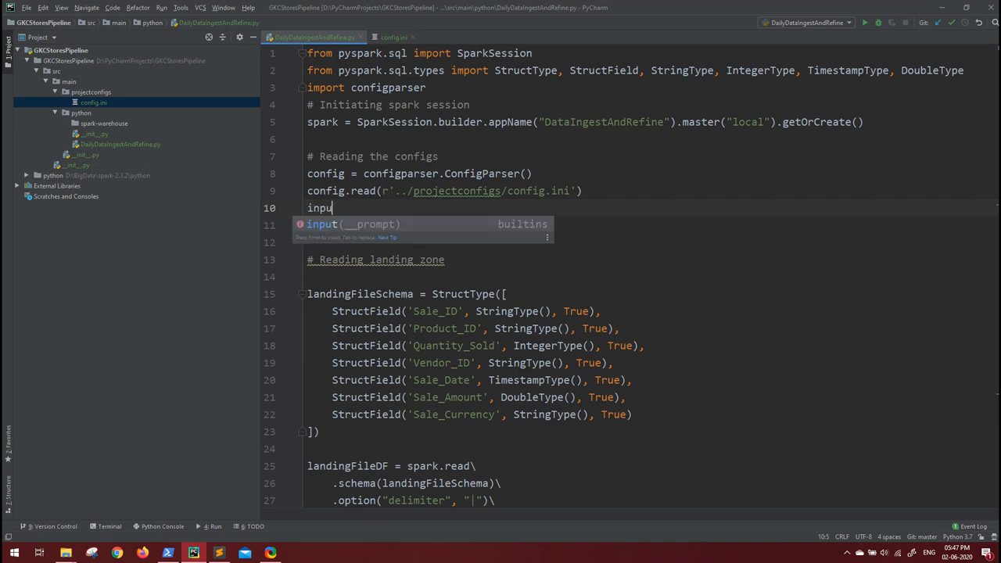
type("tLoca")
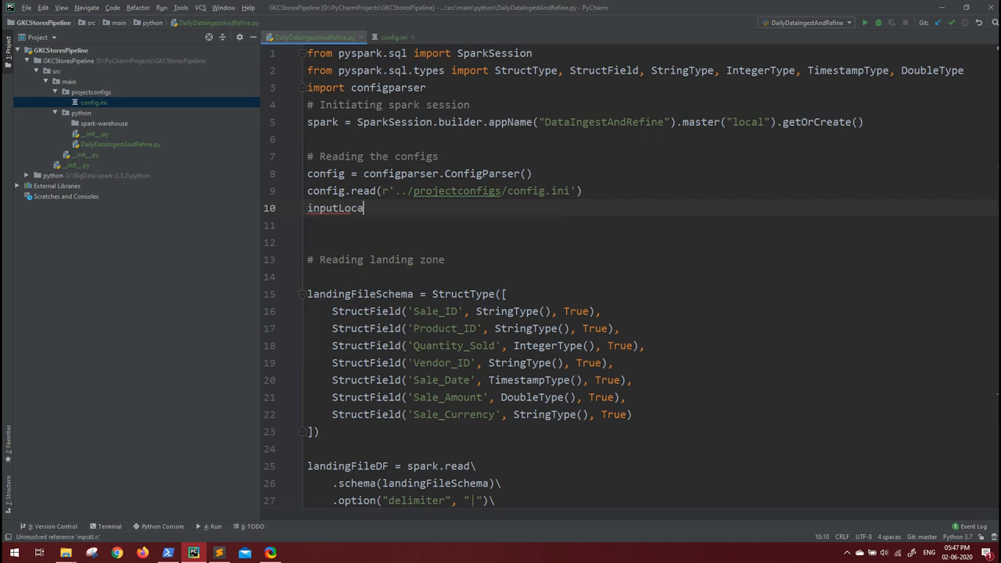
type("tion =")
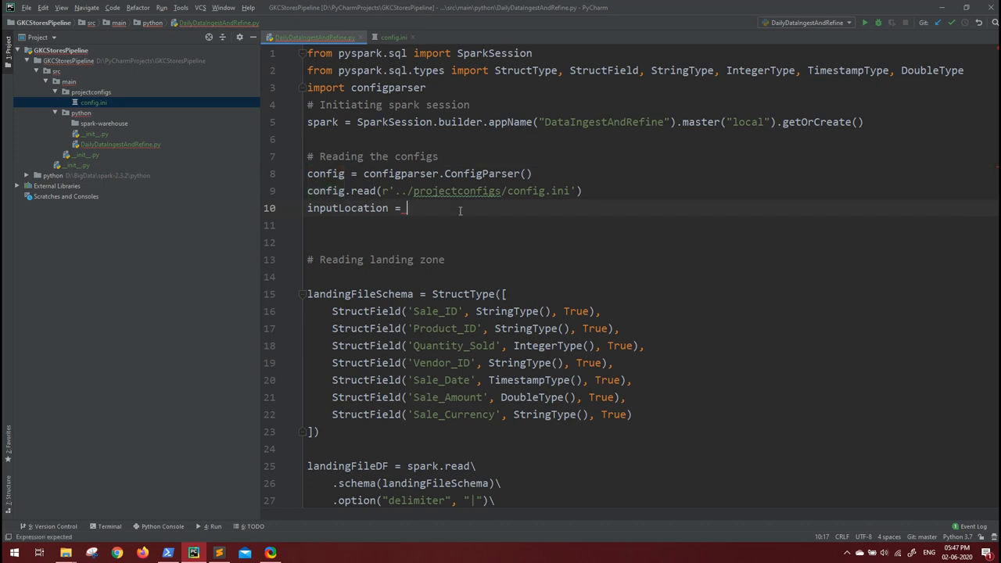
type("config.get(")
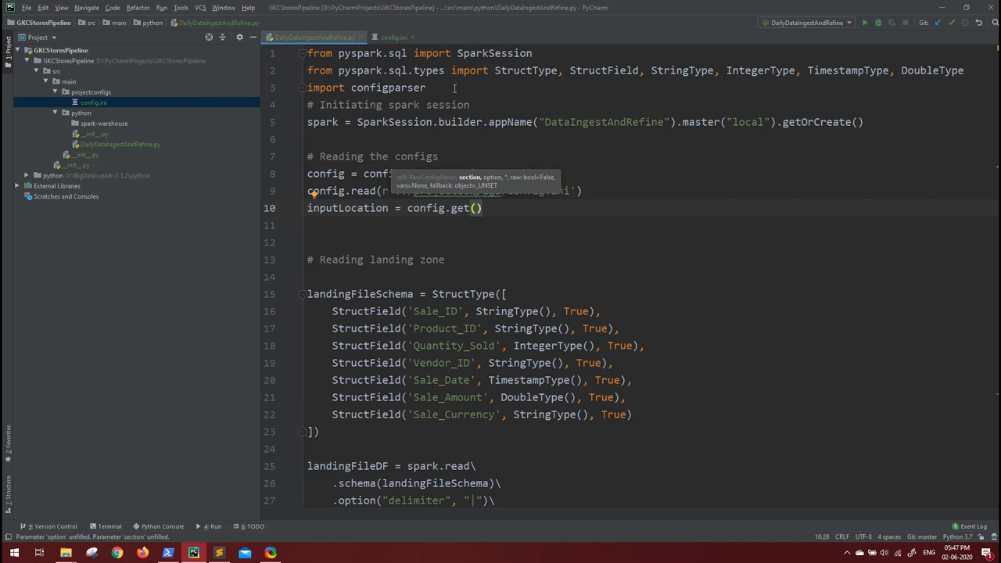
left_click(395, 37)
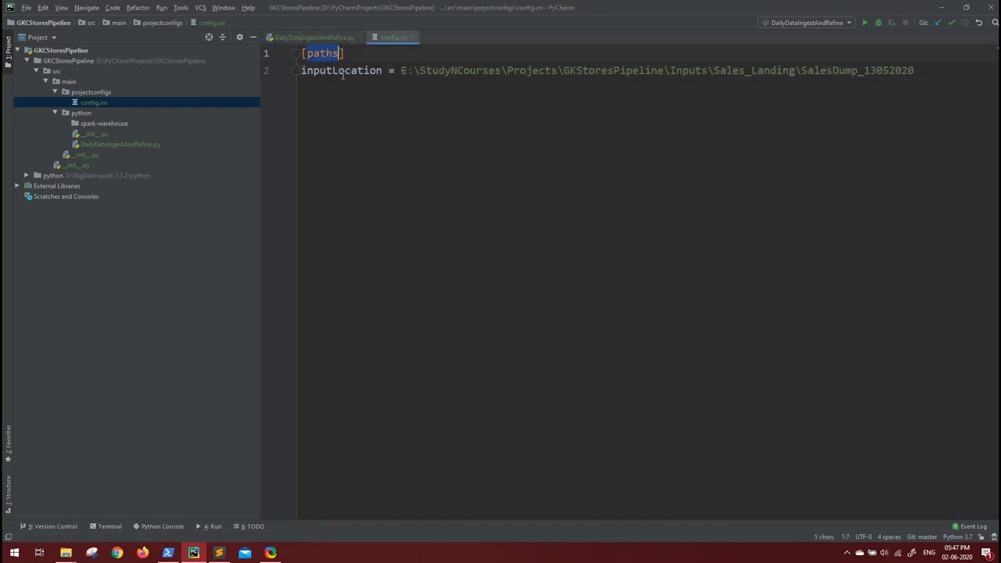
double_click(341, 71)
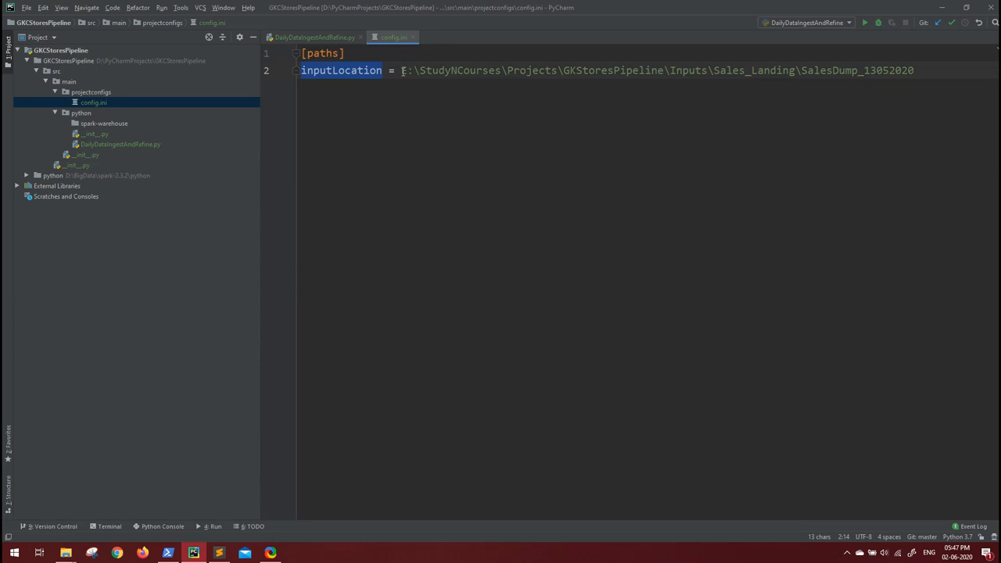
left_click(313, 37)
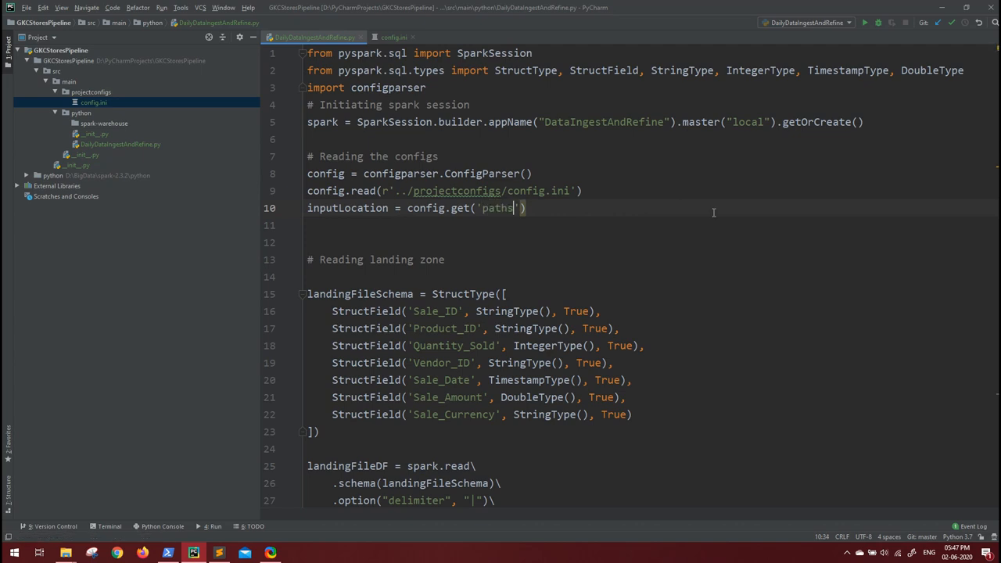
left_click(395, 38)
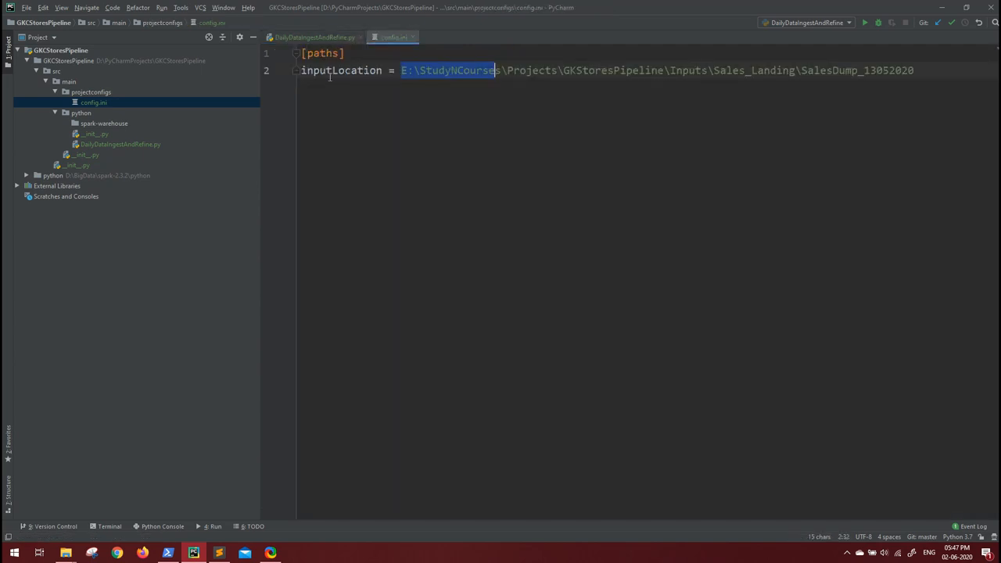
double_click(341, 70)
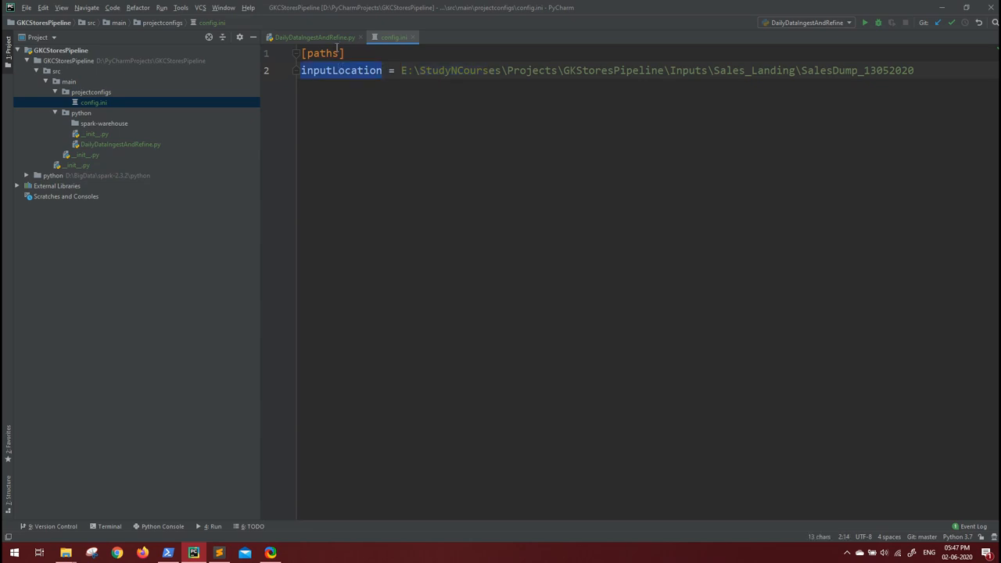
left_click(313, 38)
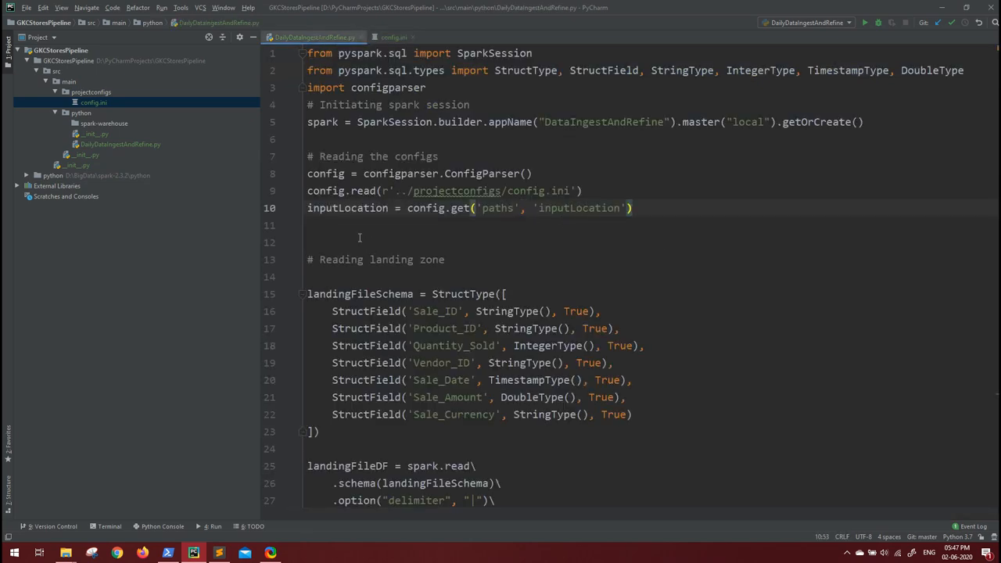
scroll("down", 3)
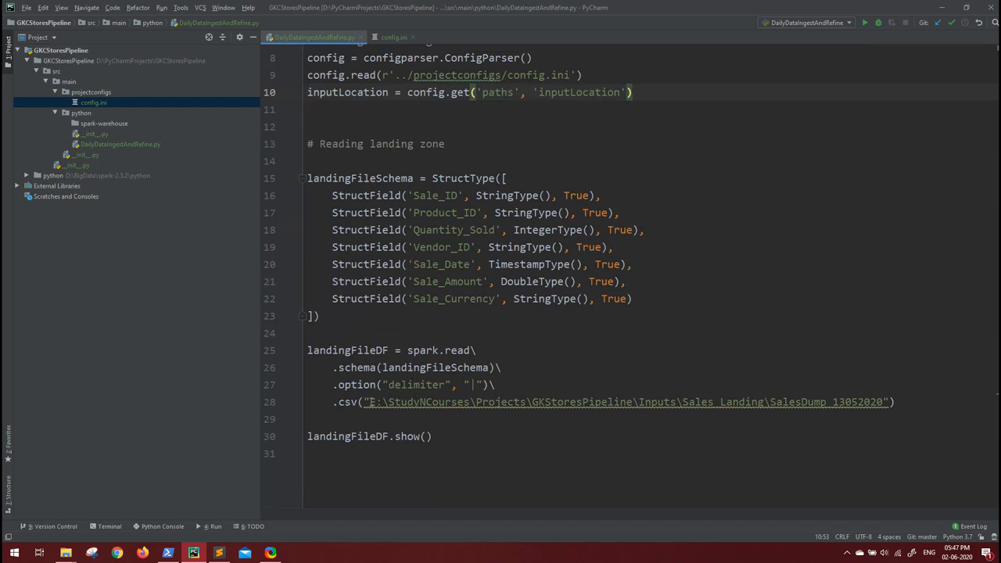
- Replace the hard-coded landing path in .csv() with inputLocation and run the script
left_click(363, 402)
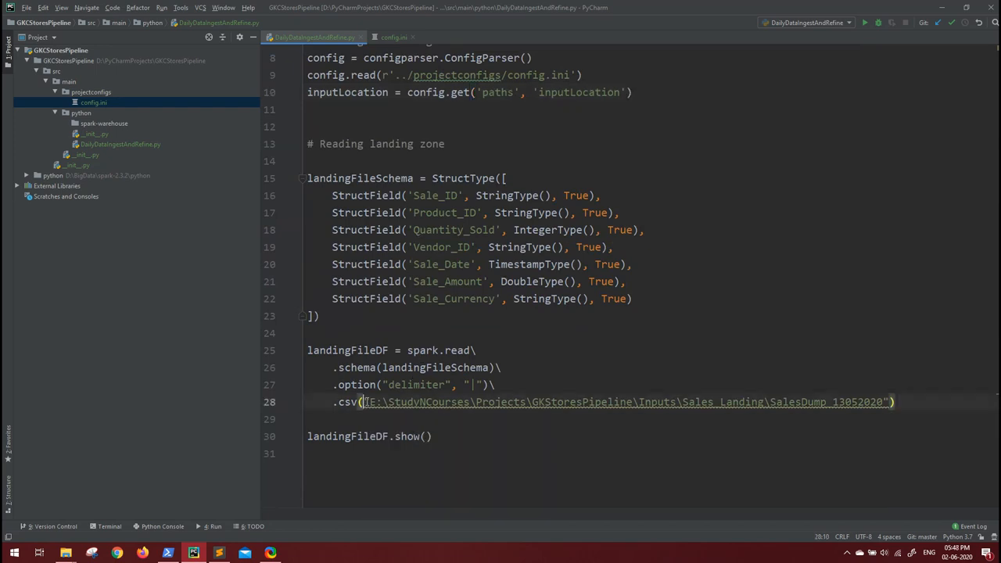
key("Delete")
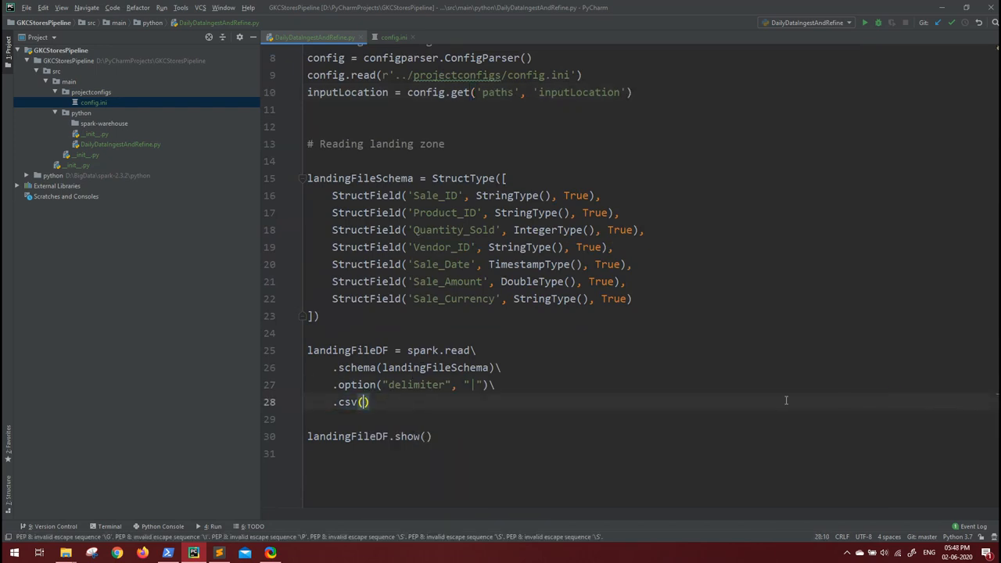
type("inputLocation")
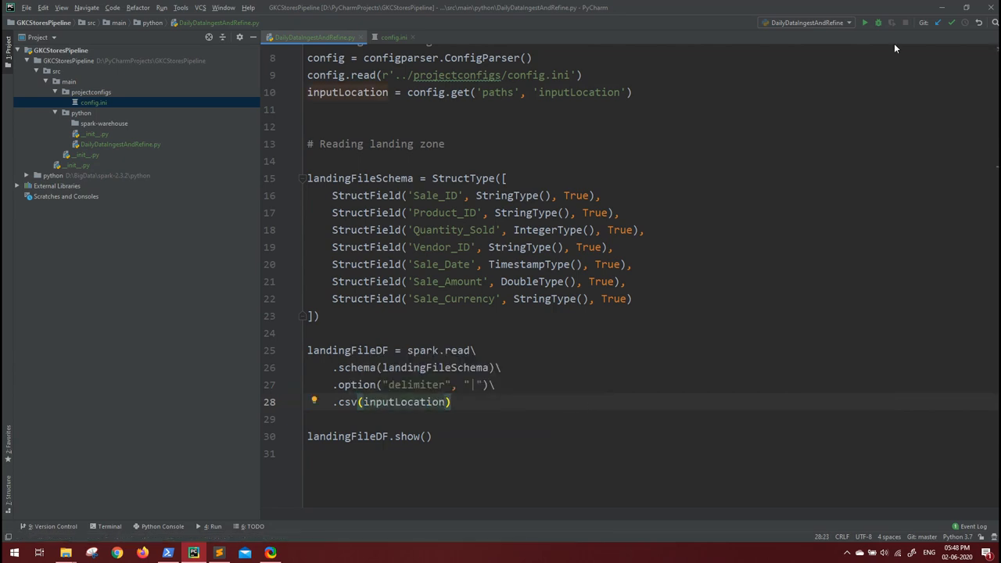
mouse_move(866, 22)
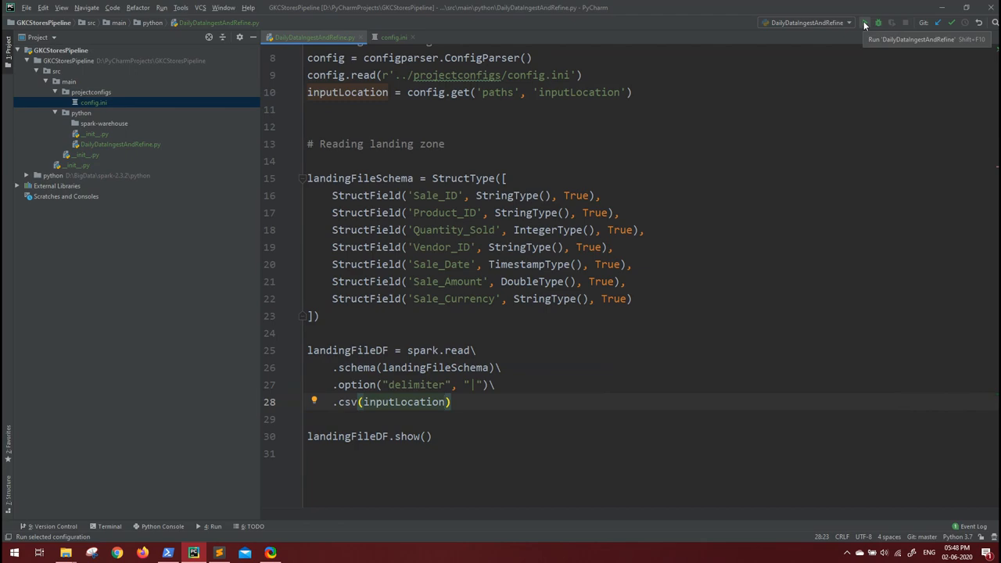
left_click(863, 22)
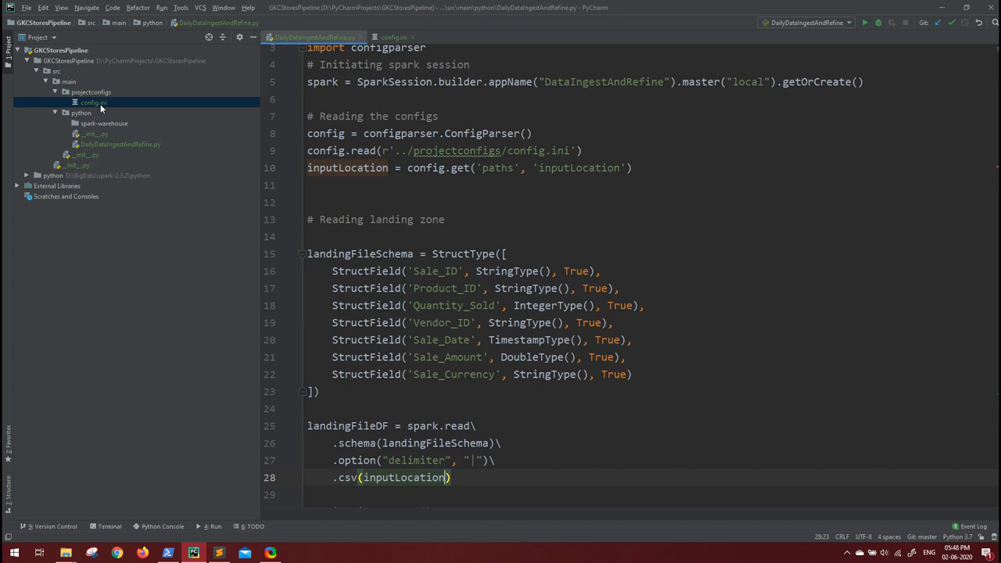
mouse_move(100, 103)
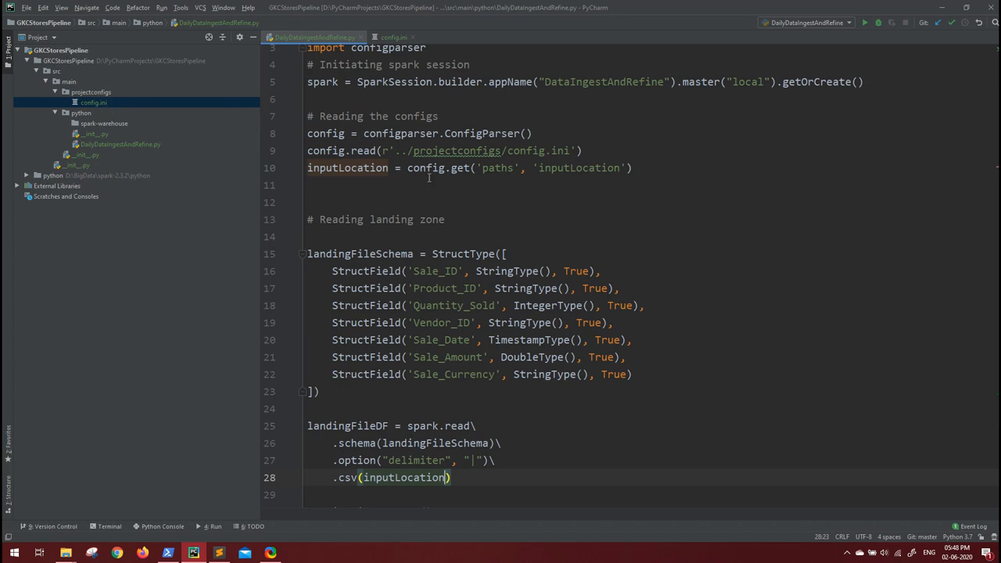
- Check config.ini's path, return to the script, and choose Always Add for Git configuration files
left_click(394, 37)
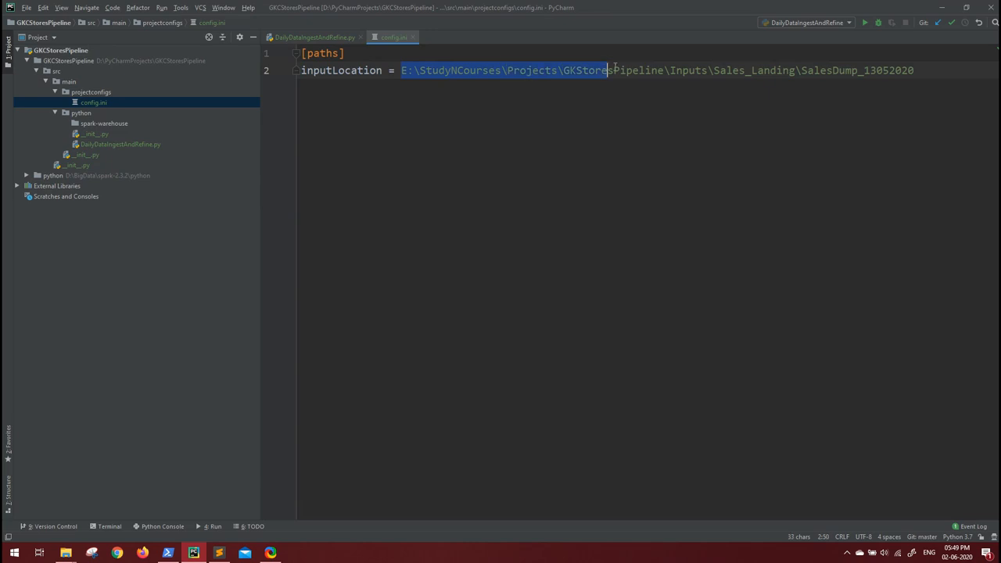
left_click(313, 38)
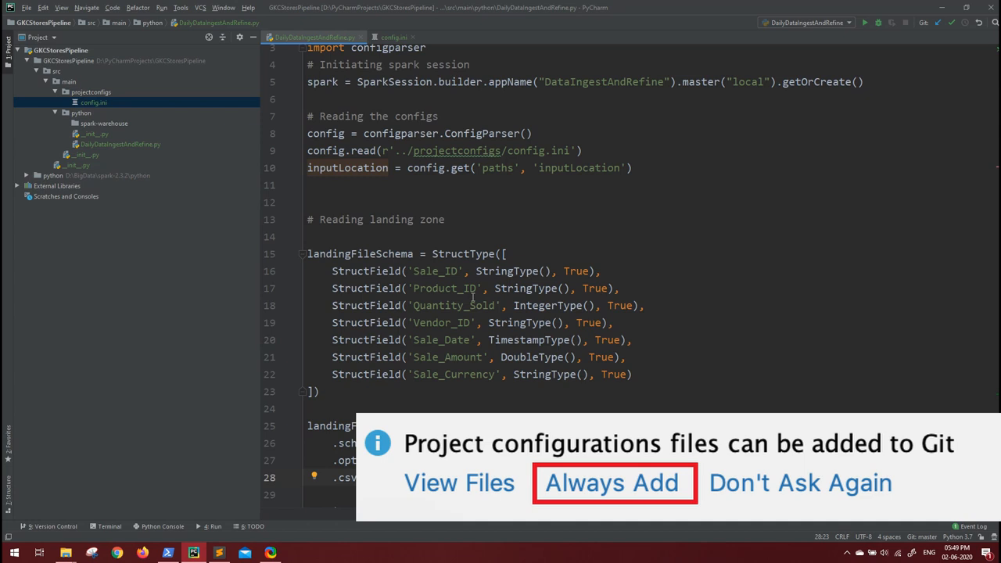
left_click(613, 481)
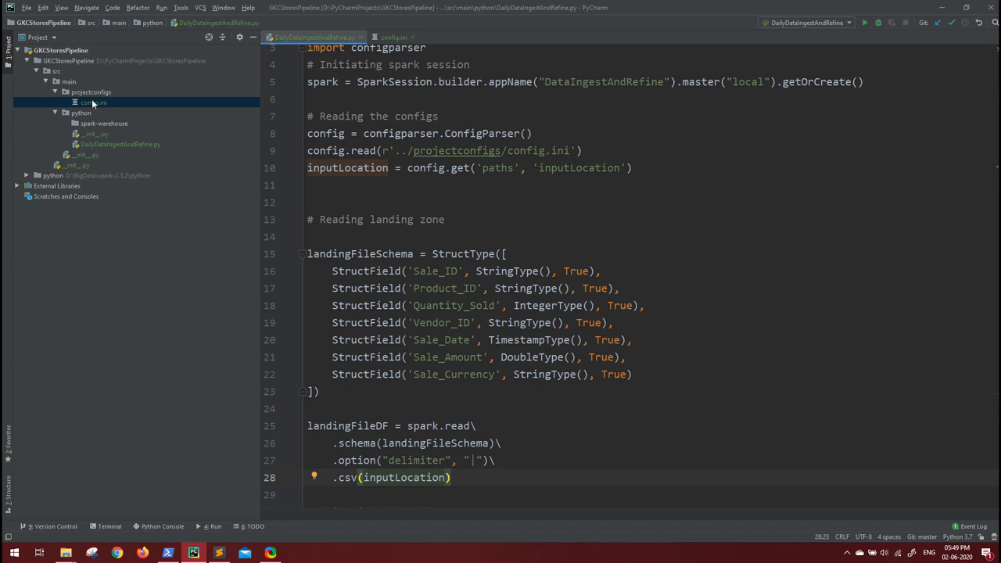
- Open a terminal at the GKCStoresPipeline project root from the Project tree
right_click(92, 103)
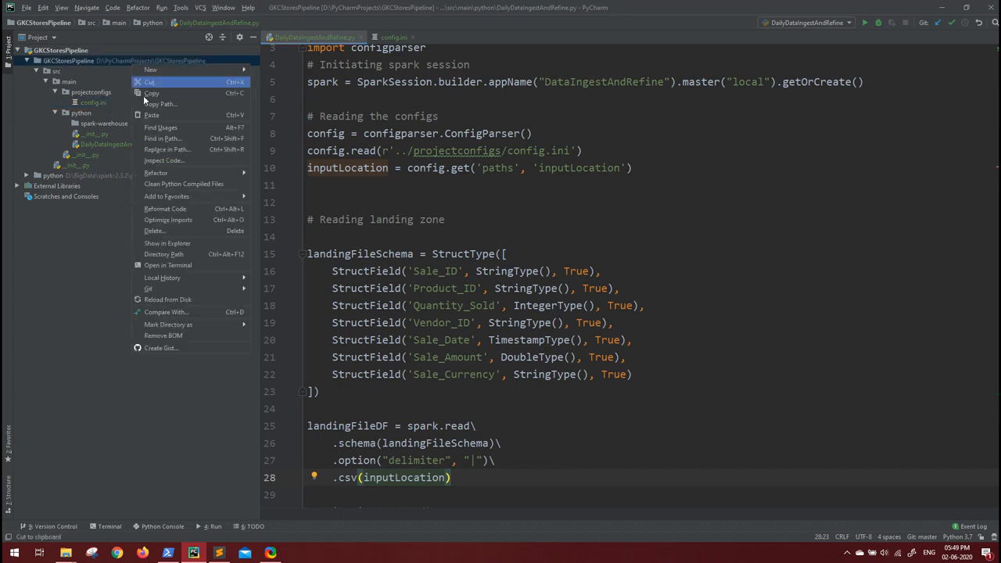
left_click(68, 81)
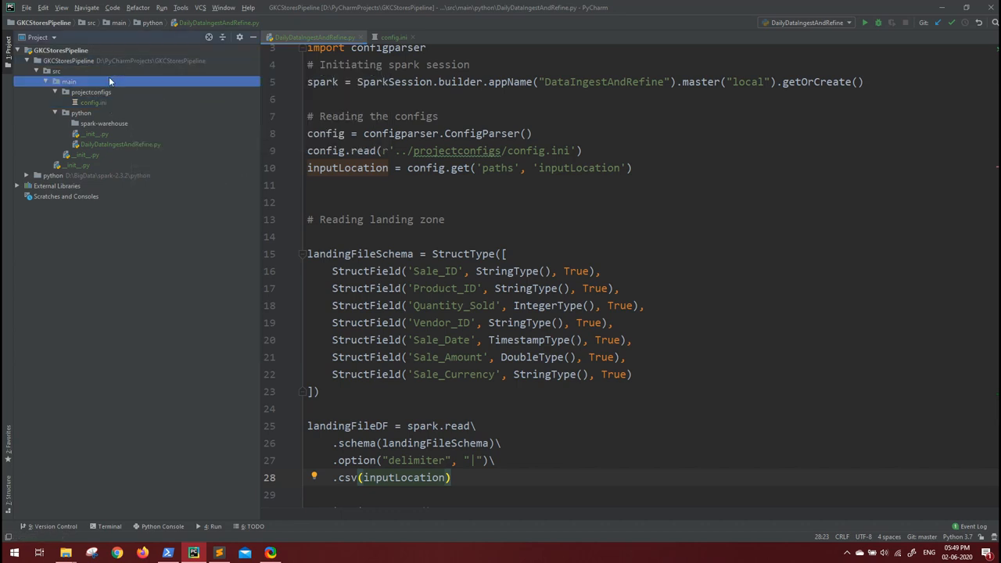
right_click(69, 81)
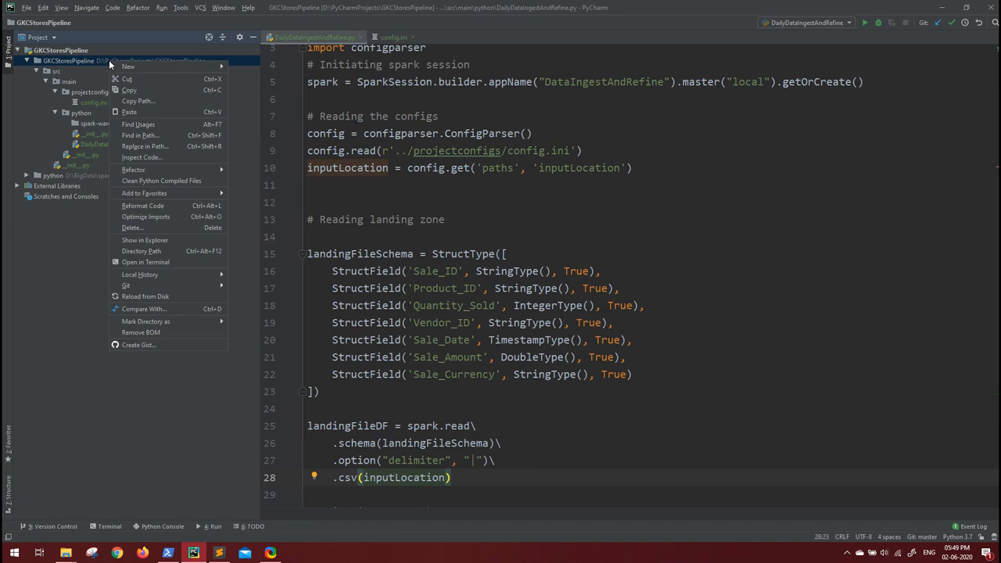
left_click(60, 322)
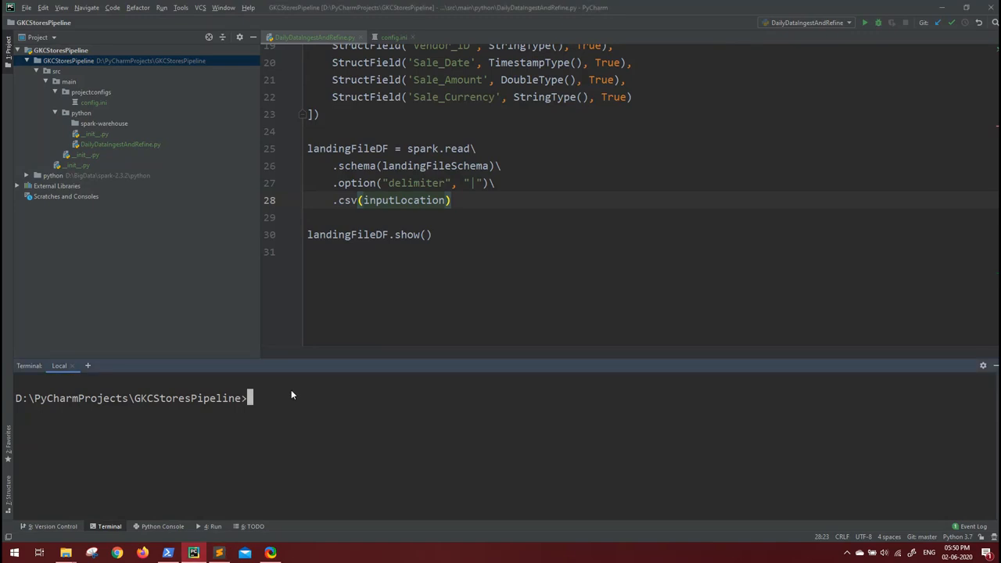
- Run git rm --cached src/main/projectconfigs/config.ini, which errors
type("git")
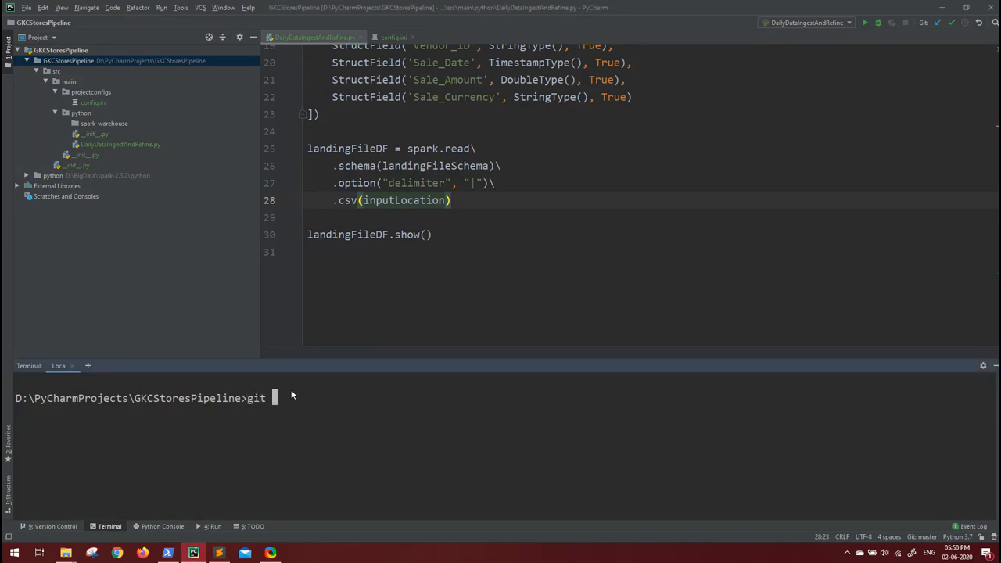
type("rm -")
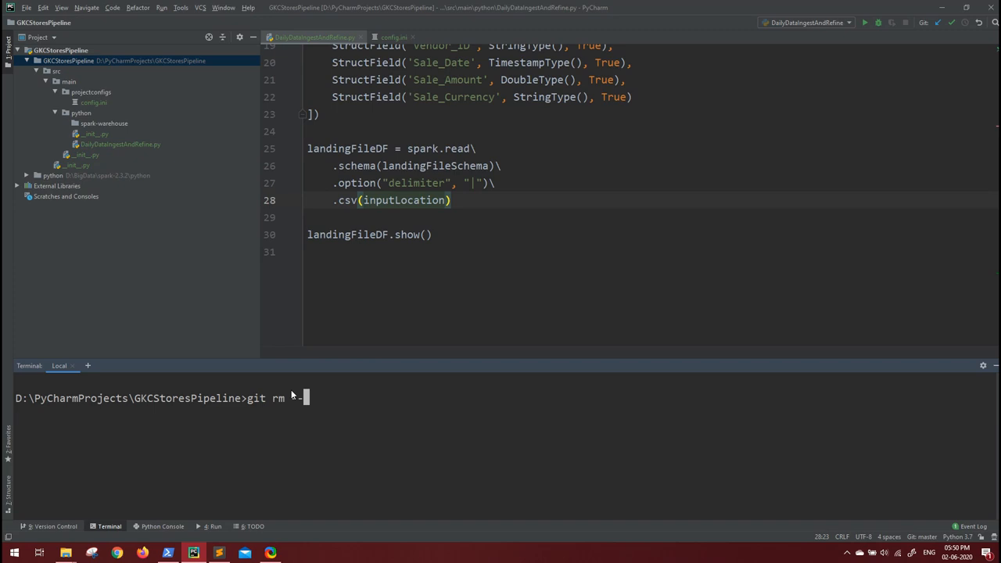
type("cached")
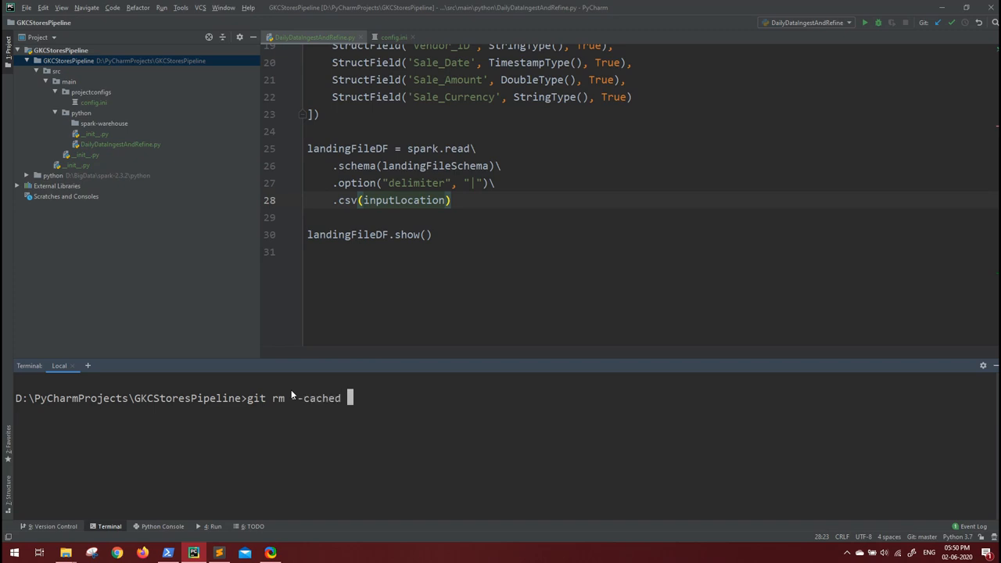
type("src/main")
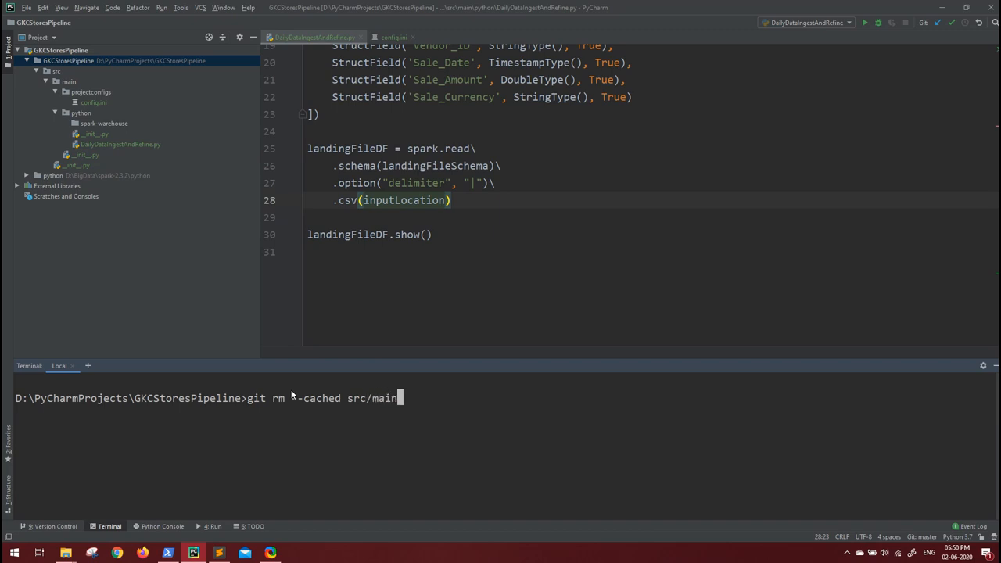
type("/")
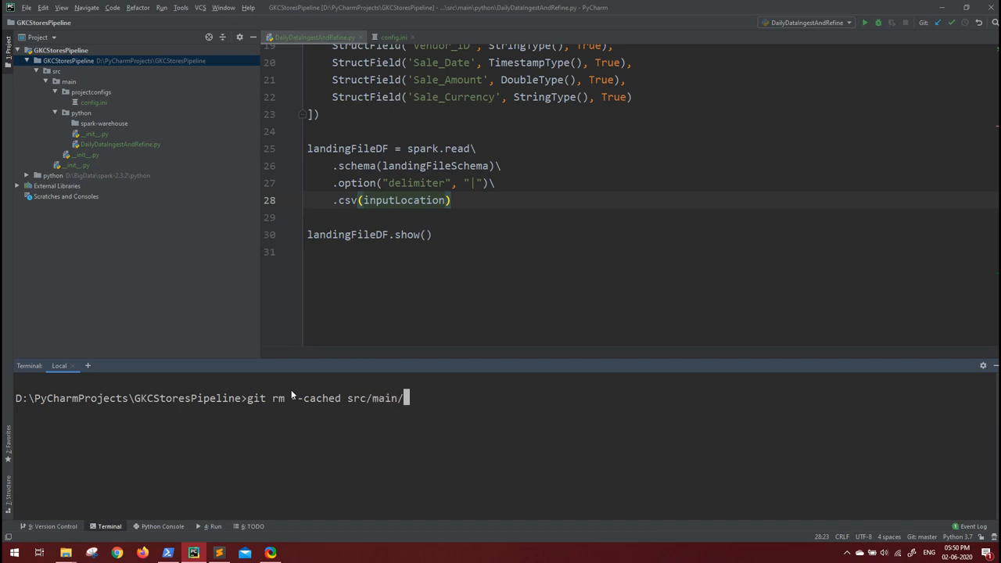
type("project")
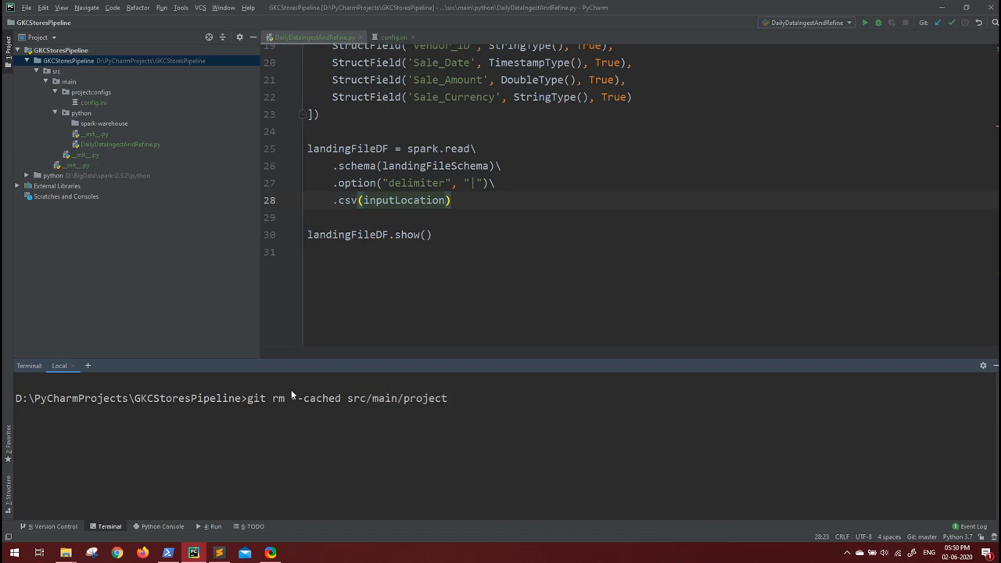
type("configs")
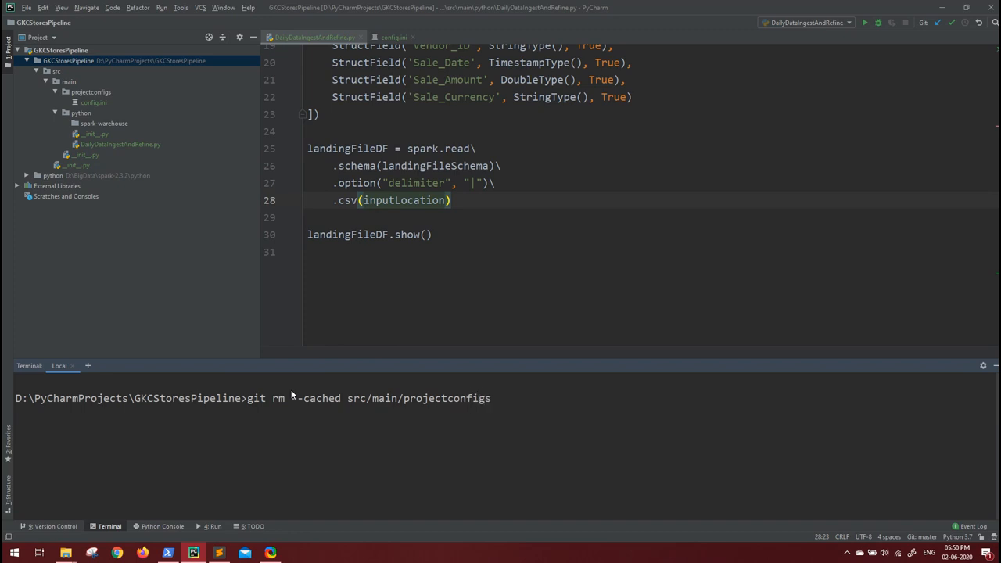
type("/config.ini")
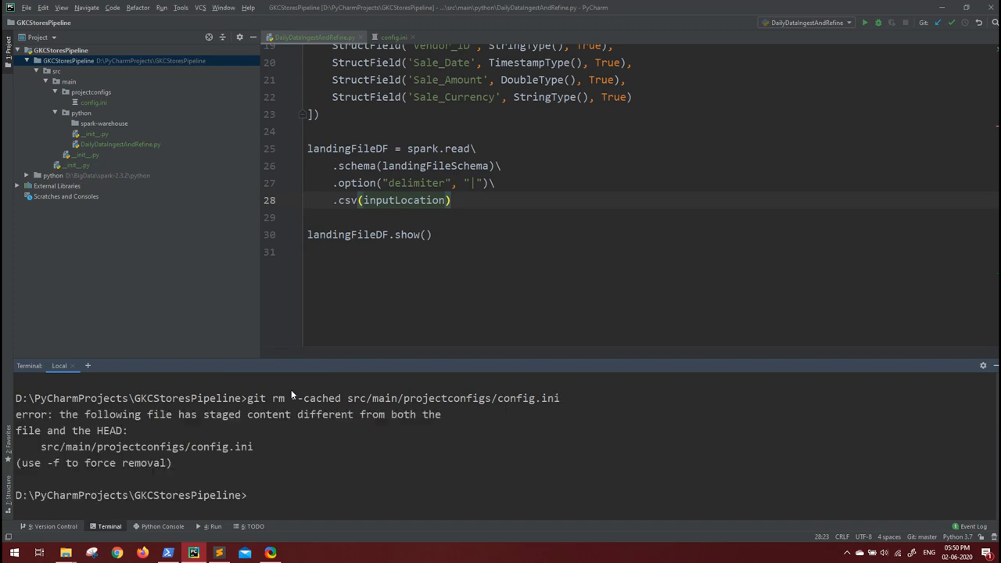
- Rerun the command with -f to force-untrack config.ini from git
type("git rm --cached src/main/projectconfigs/config.ini")
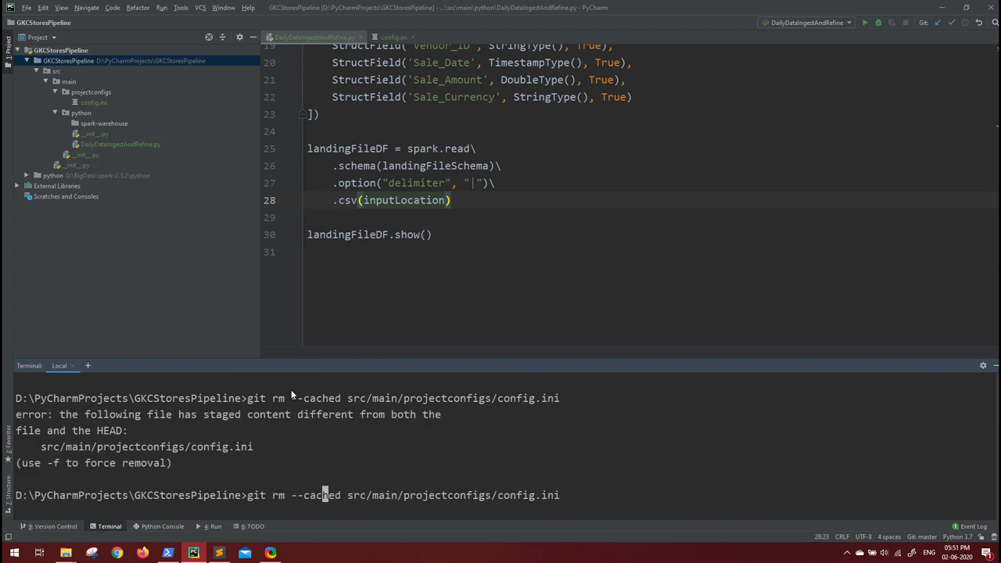
type("f -")
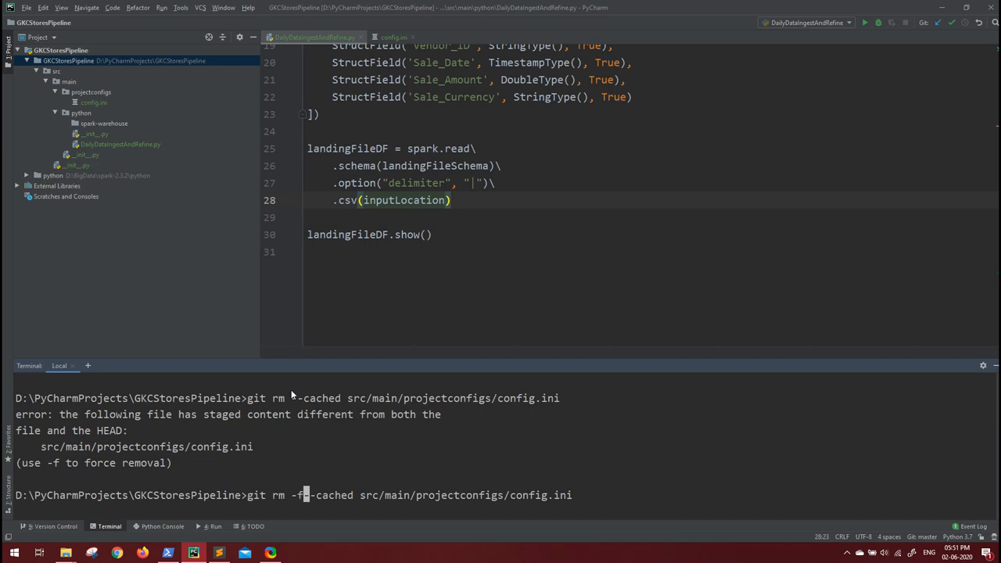
key("enter")
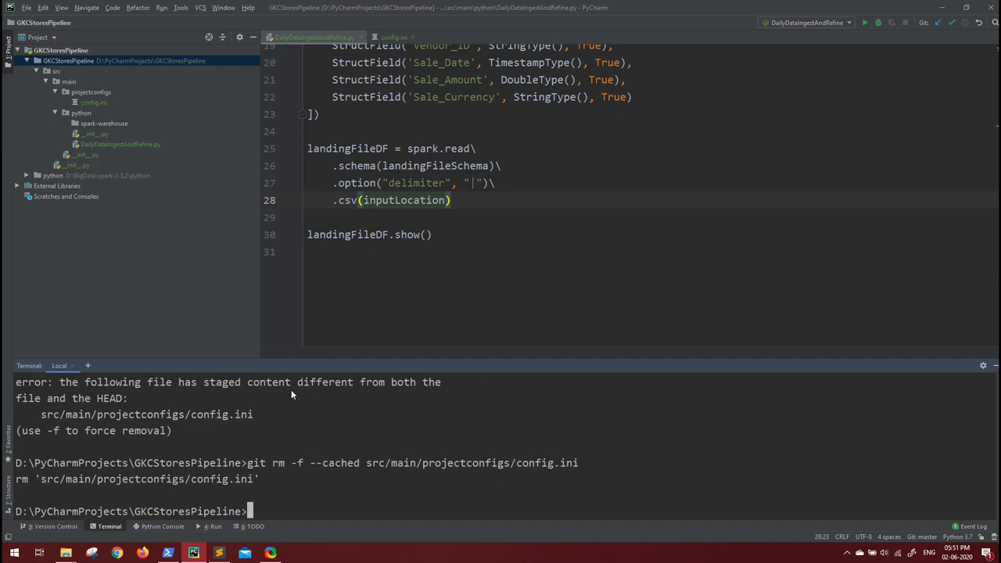